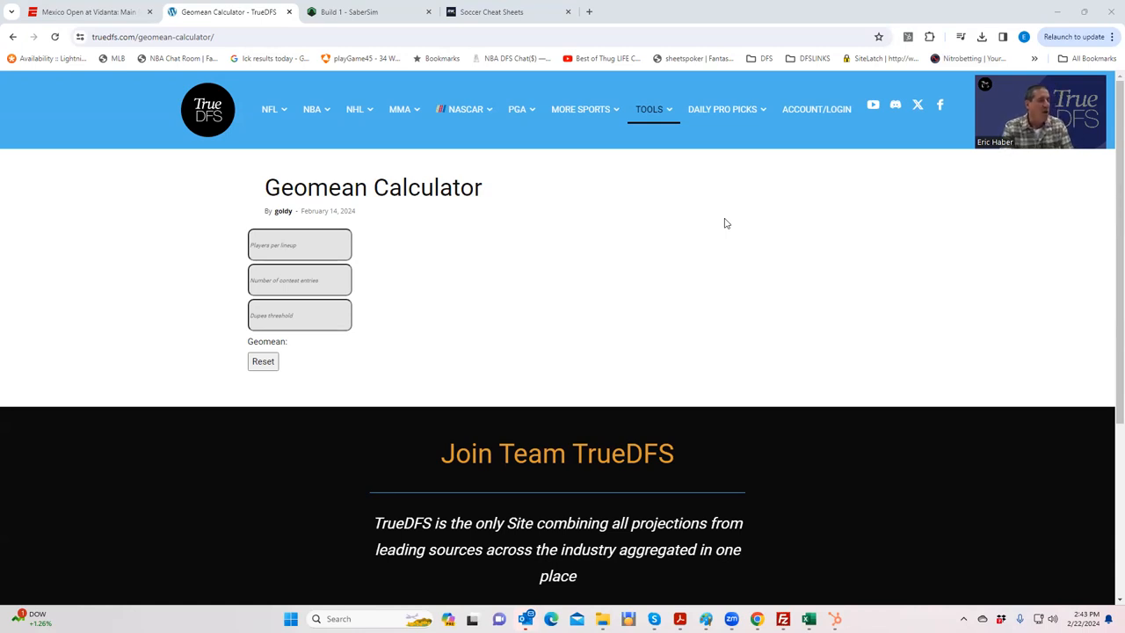
mouse_move(870, 280)
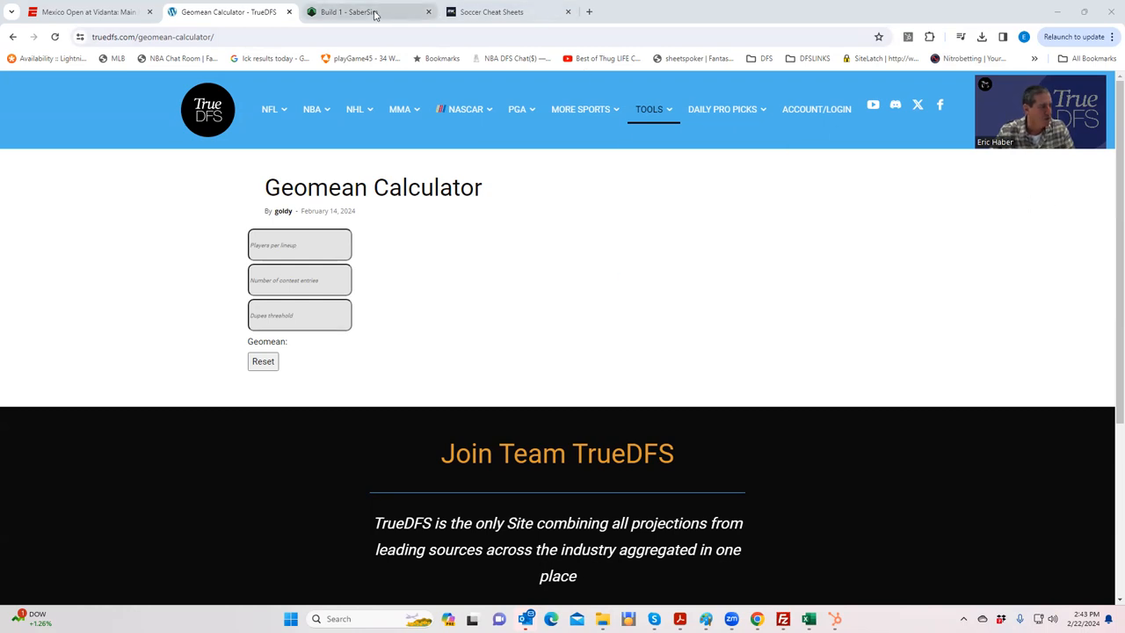
Step: Switch to the Build 1 SaberSim tab to view the LCK-LPL build's lineups
click(369, 11)
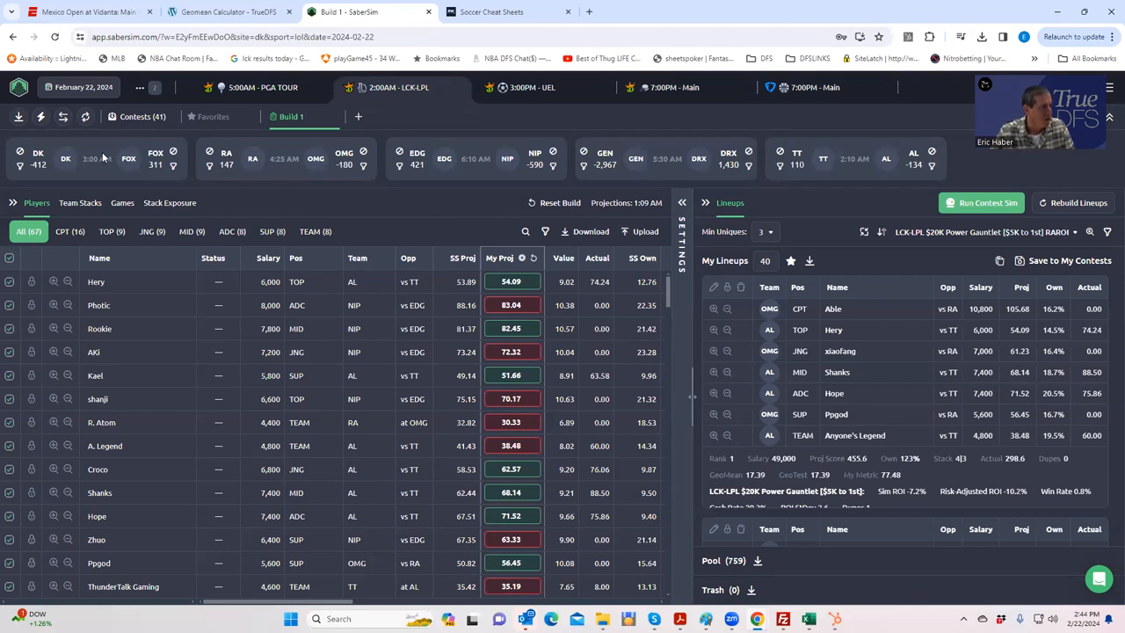
mouse_move(859, 170)
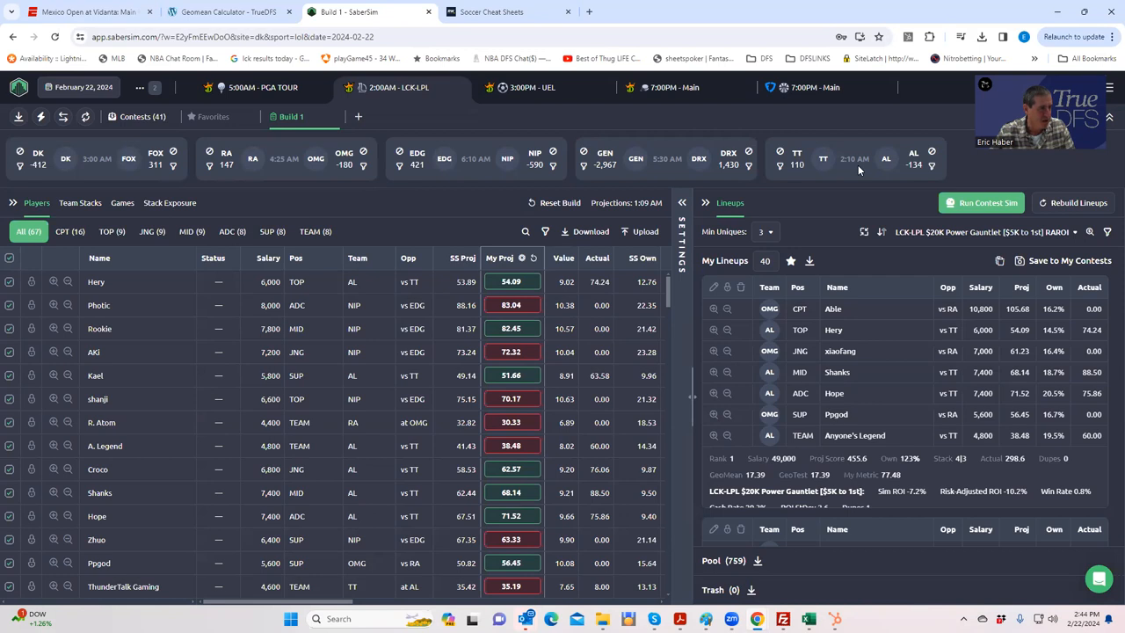
mouse_move(640, 185)
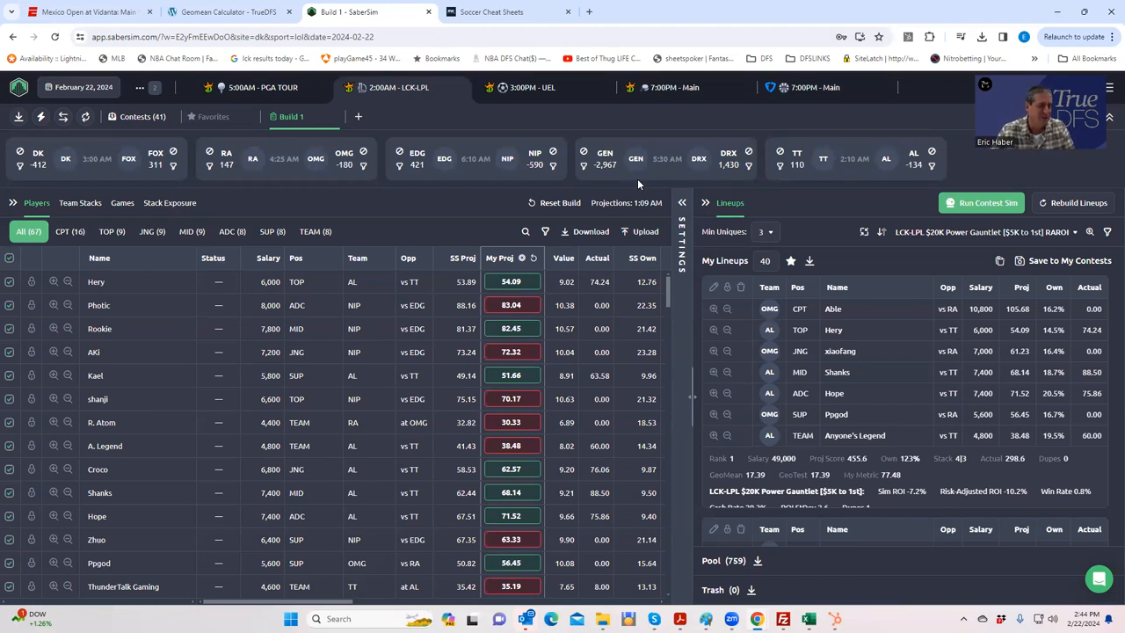
mouse_move(824, 236)
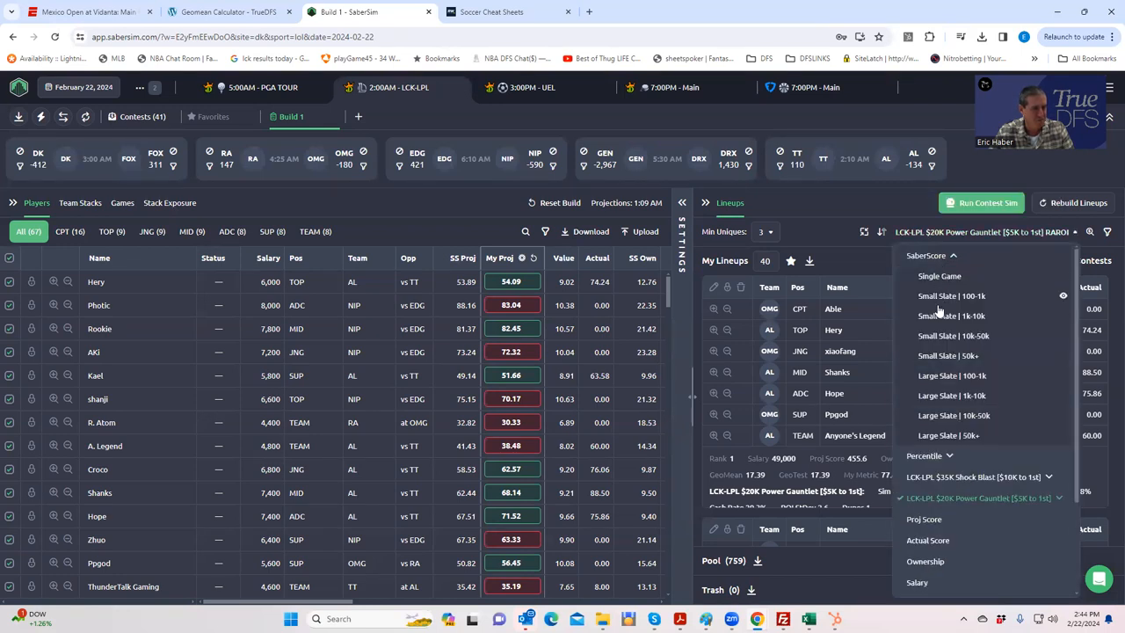
Step: Sort the lineups by the Small Slate | 100-1k SaberScore
click(951, 295)
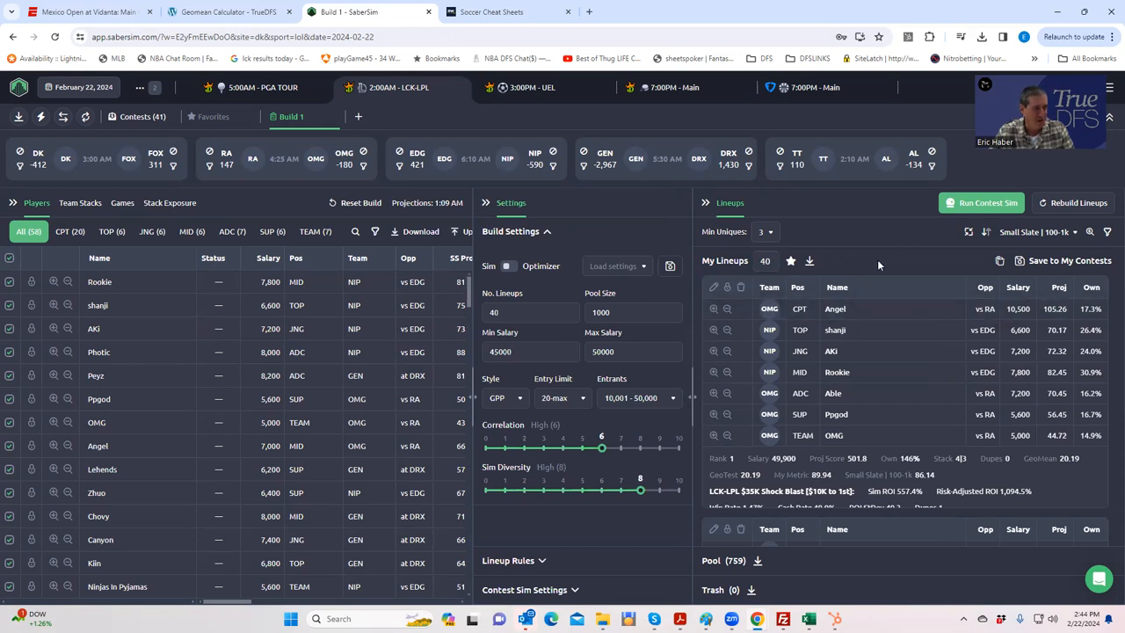
mouse_move(941, 371)
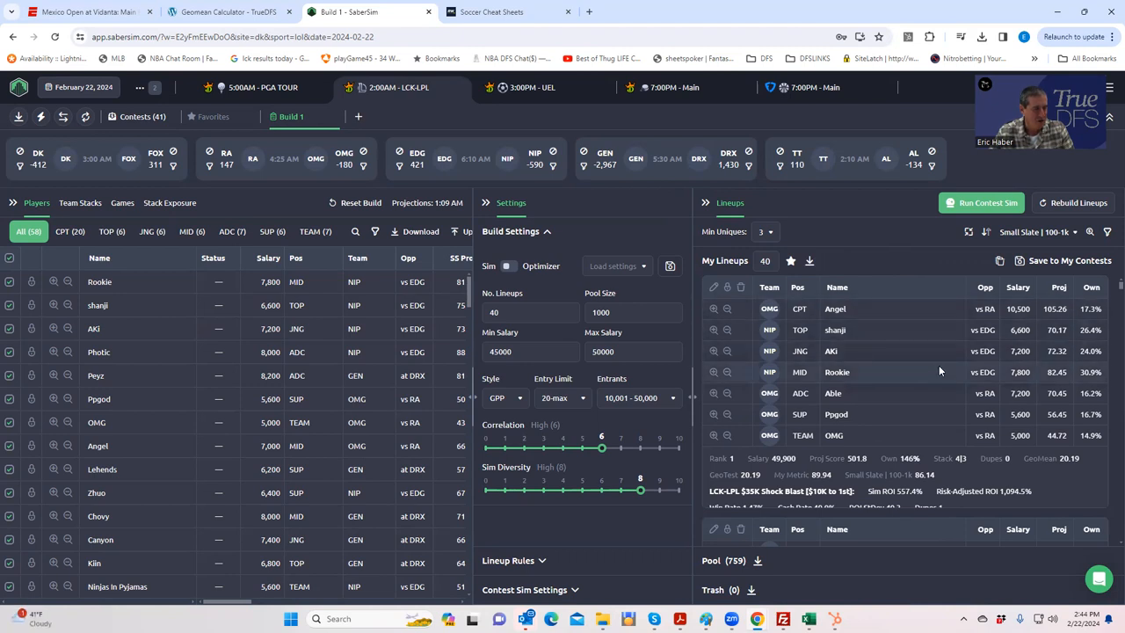
mouse_move(887, 278)
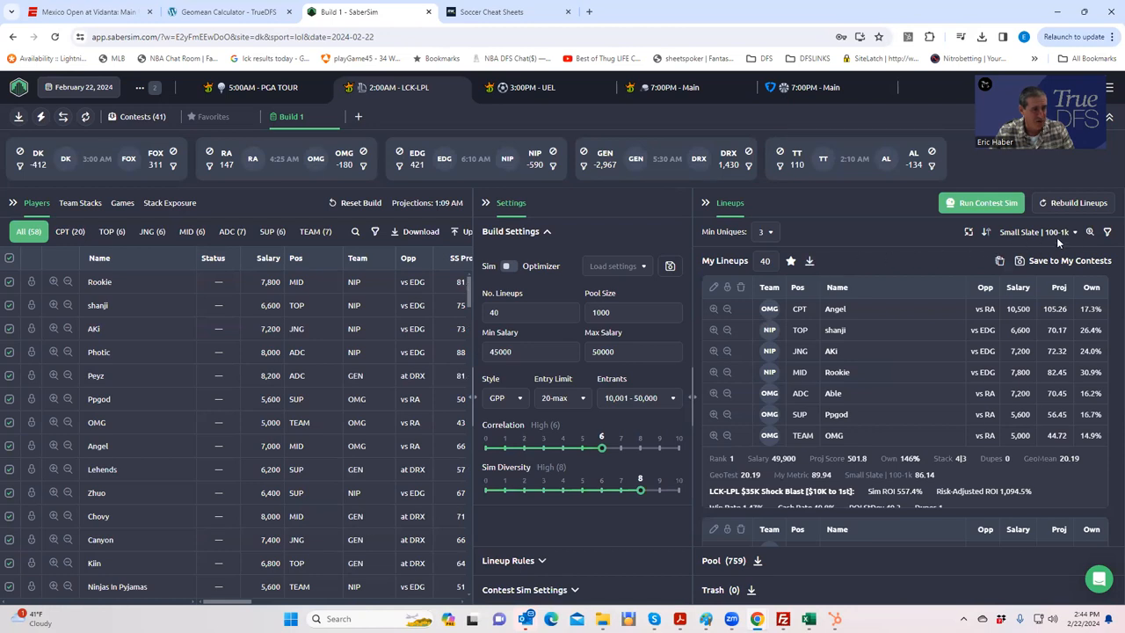
Step: Start a lineup pool filter on GeoMean and bring up its comparison choices
click(1107, 231)
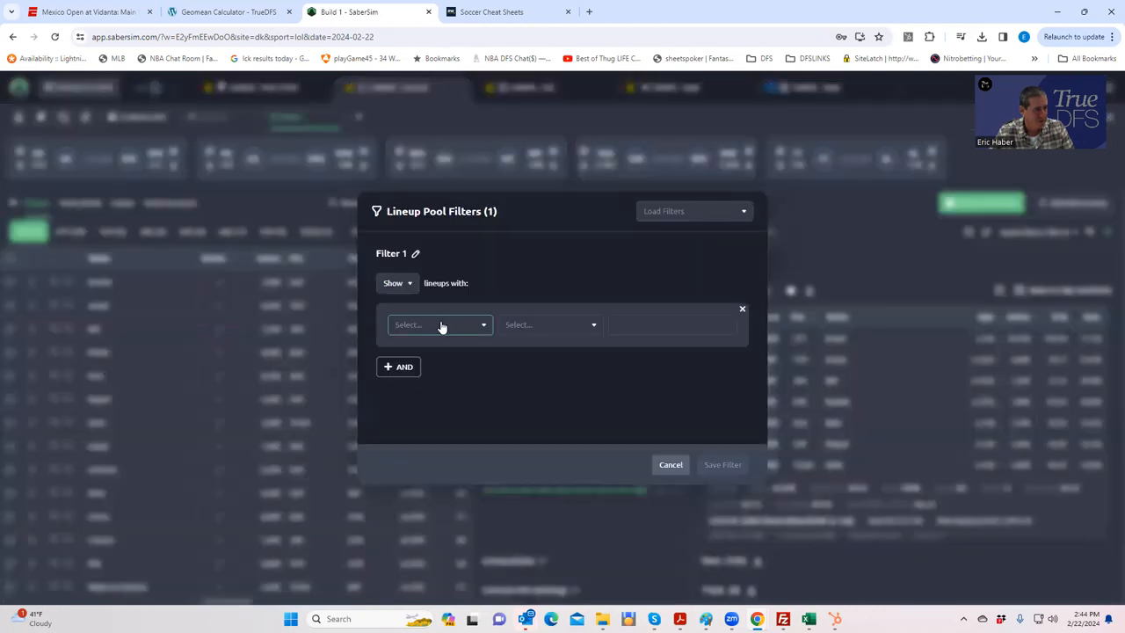
click(440, 324)
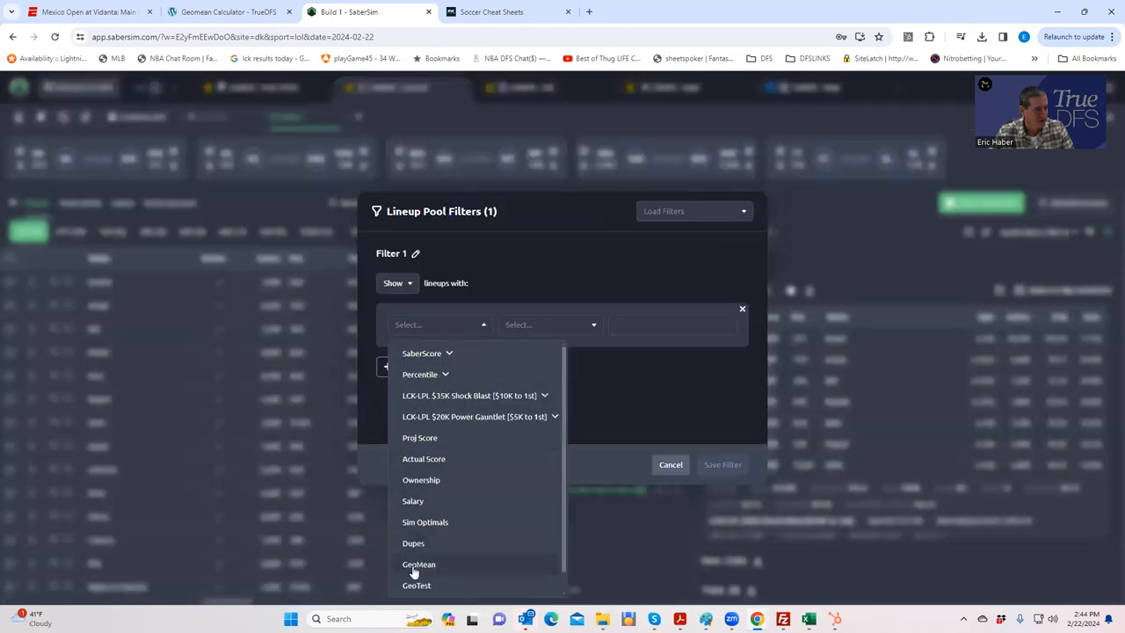
click(418, 563)
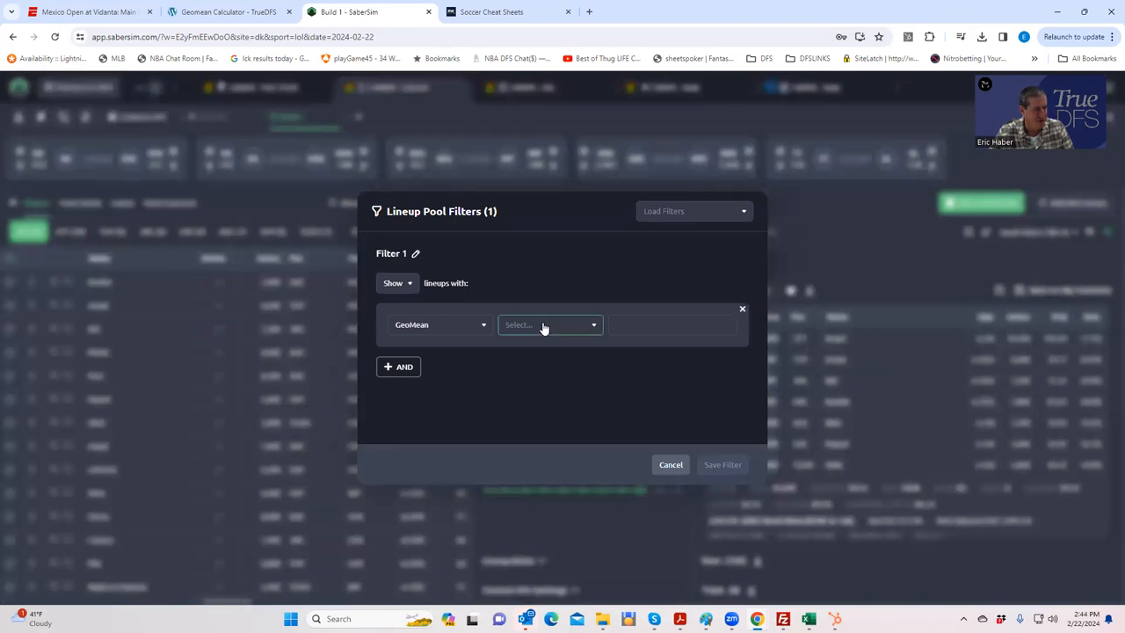
click(549, 325)
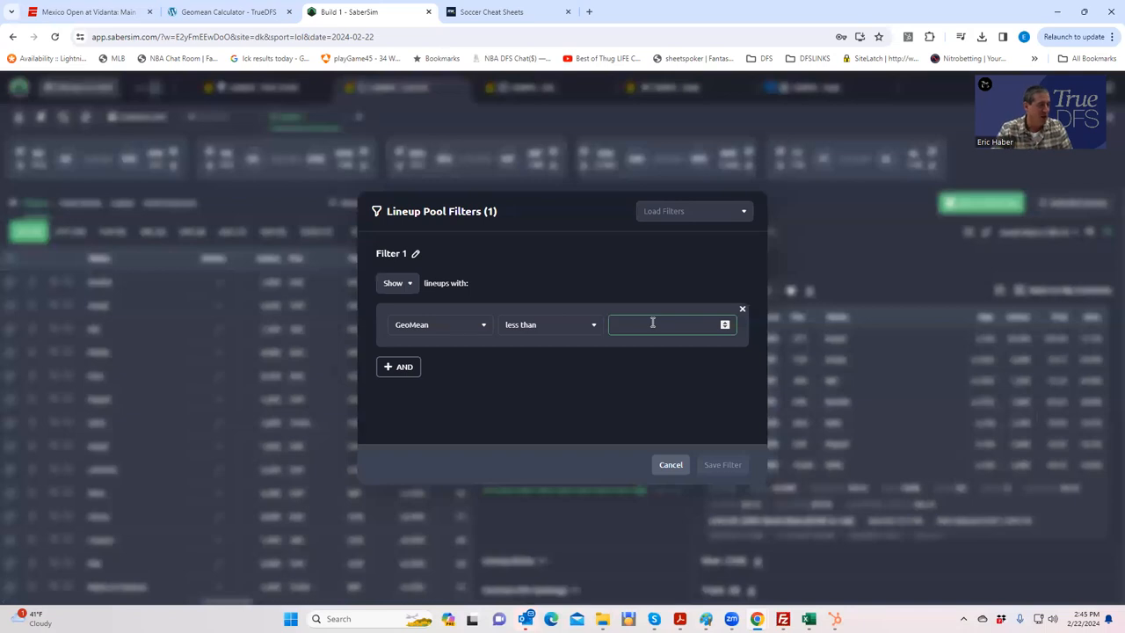
mouse_move(691, 172)
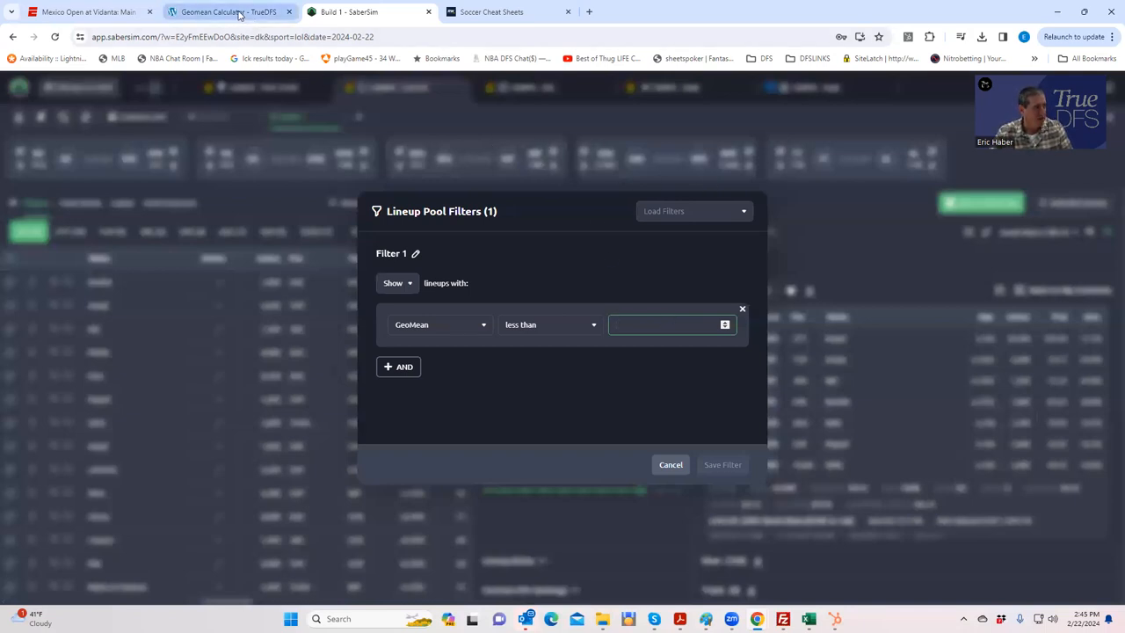
click(229, 12)
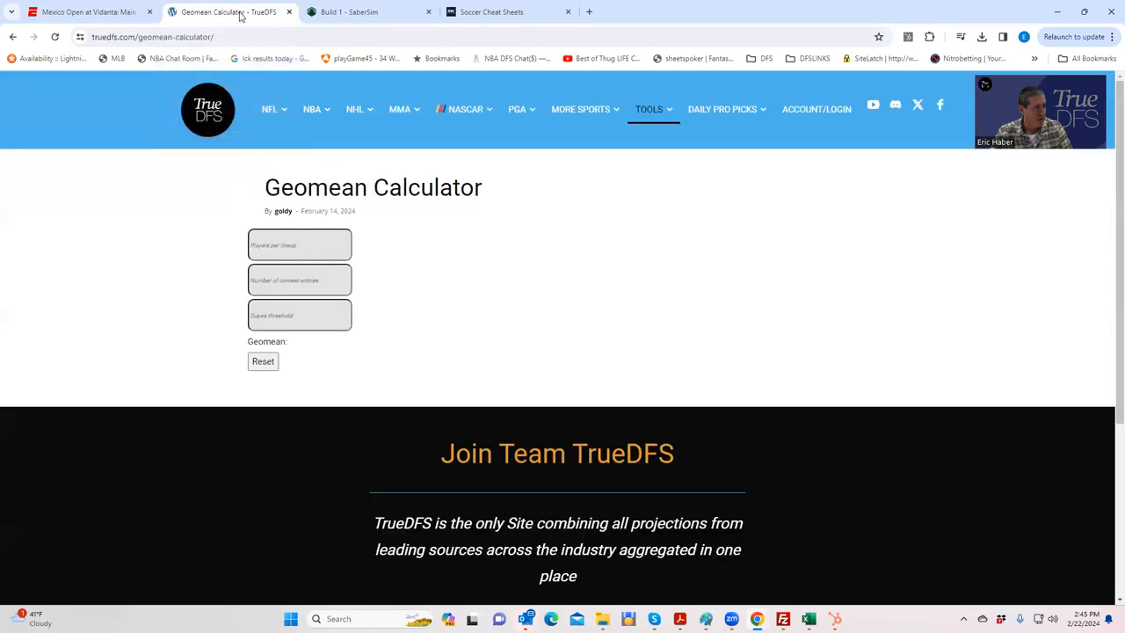
click(299, 244)
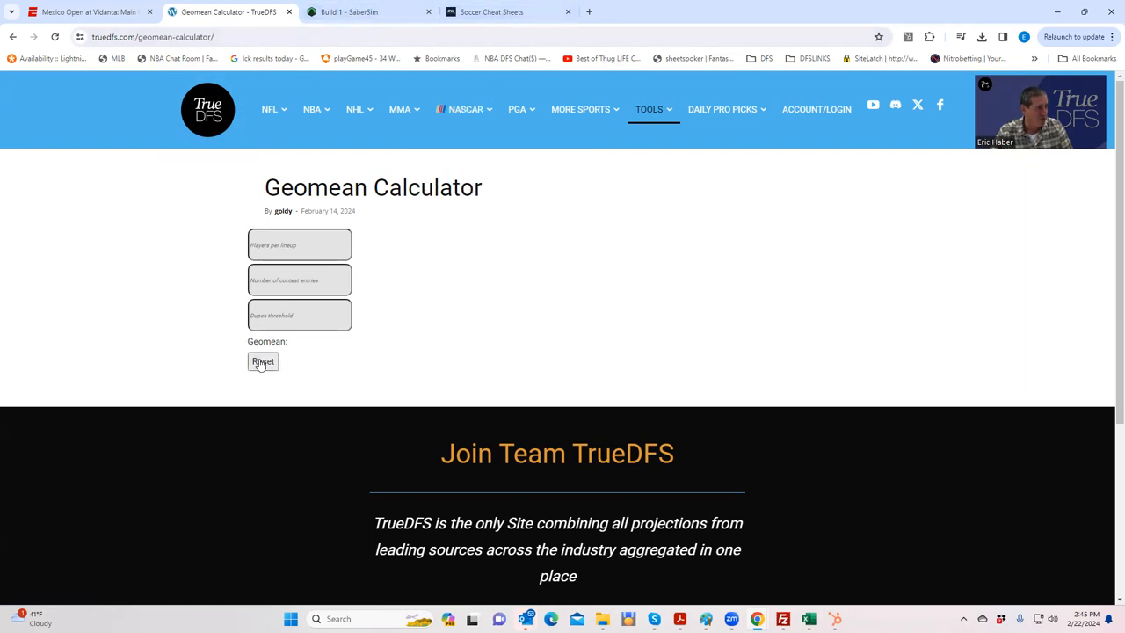
click(369, 11)
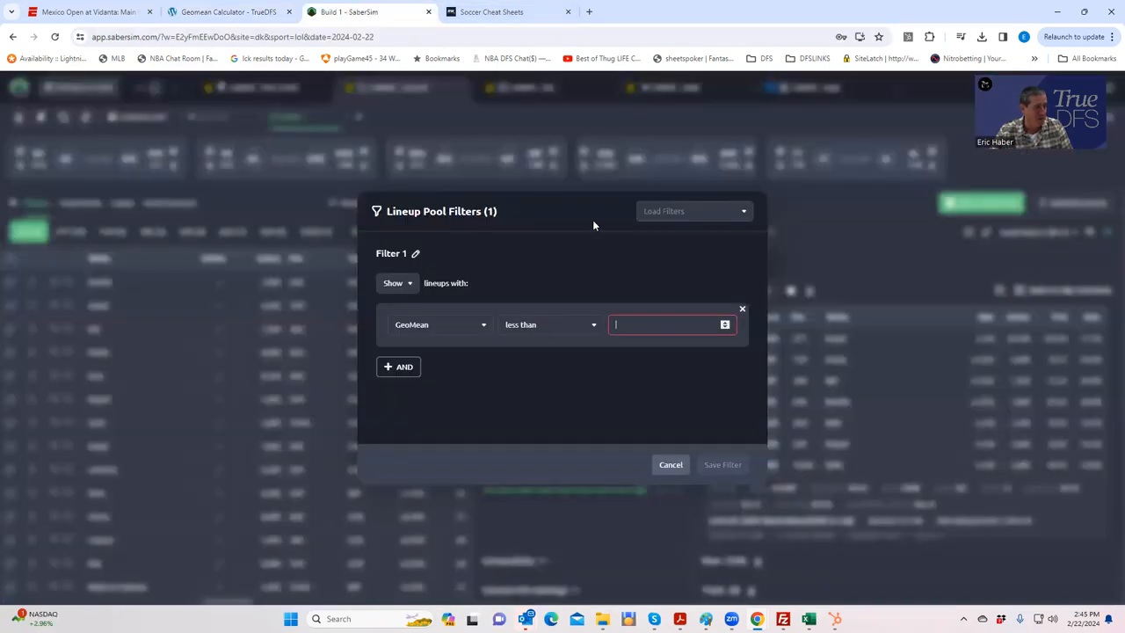
Step: Cancel the filter and open the $35K Shock Blast contest sim for editing
click(671, 464)
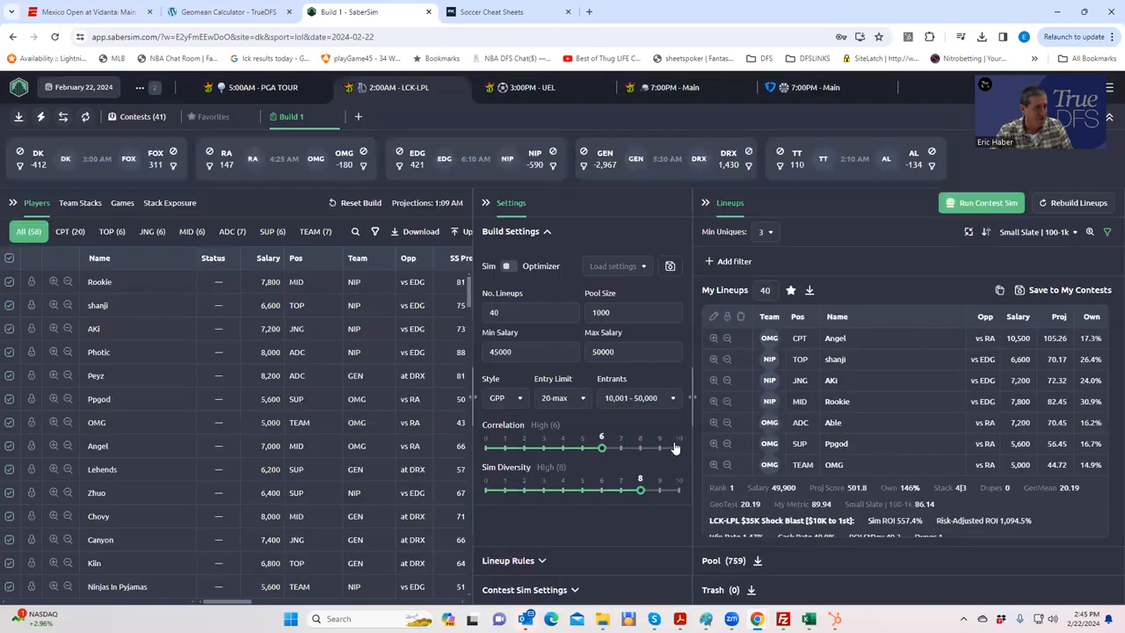
click(633, 312)
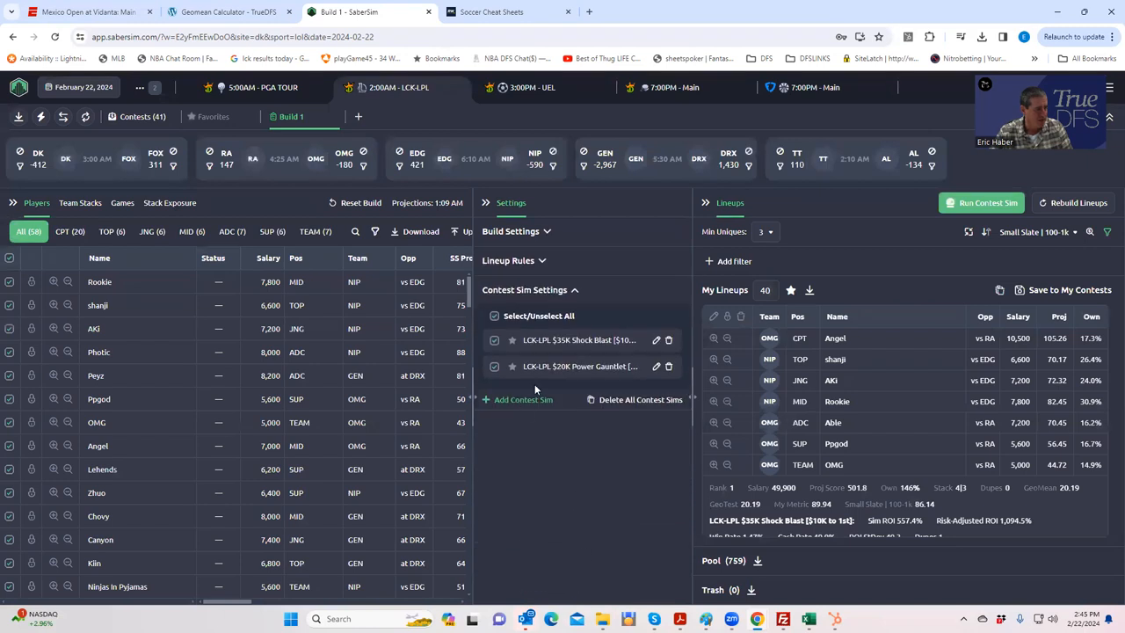
mouse_move(656, 343)
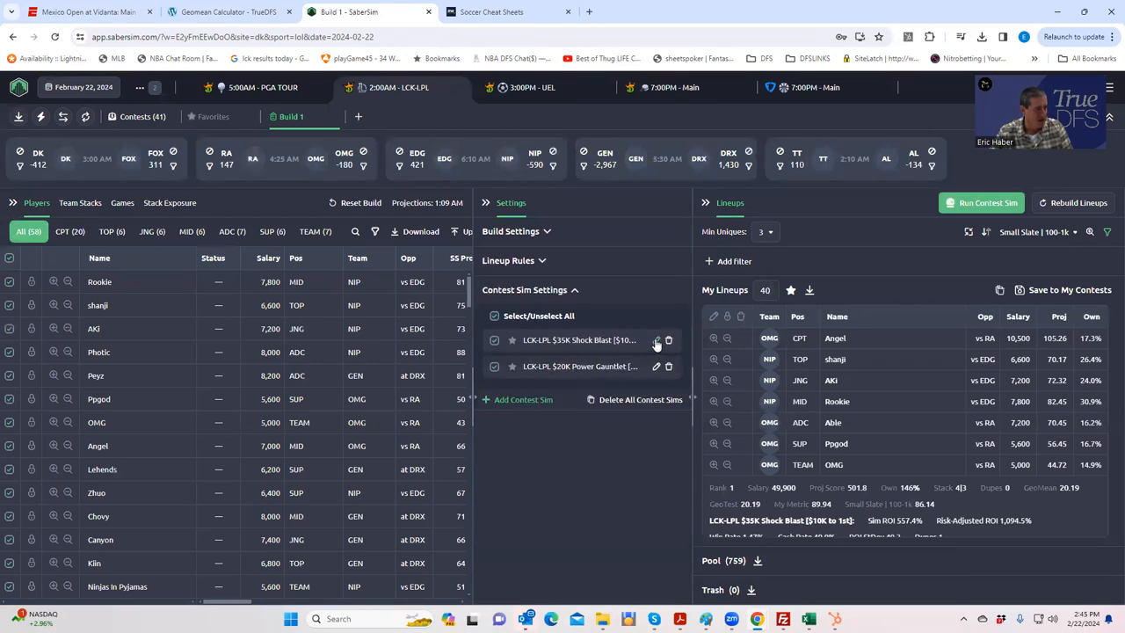
click(657, 340)
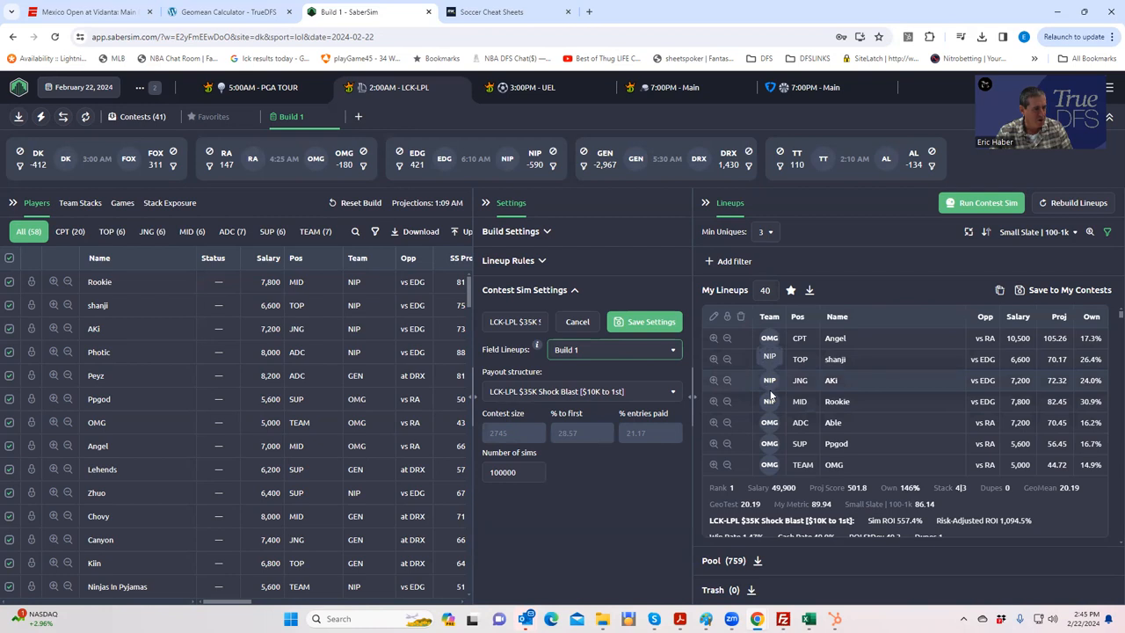
mouse_move(603, 503)
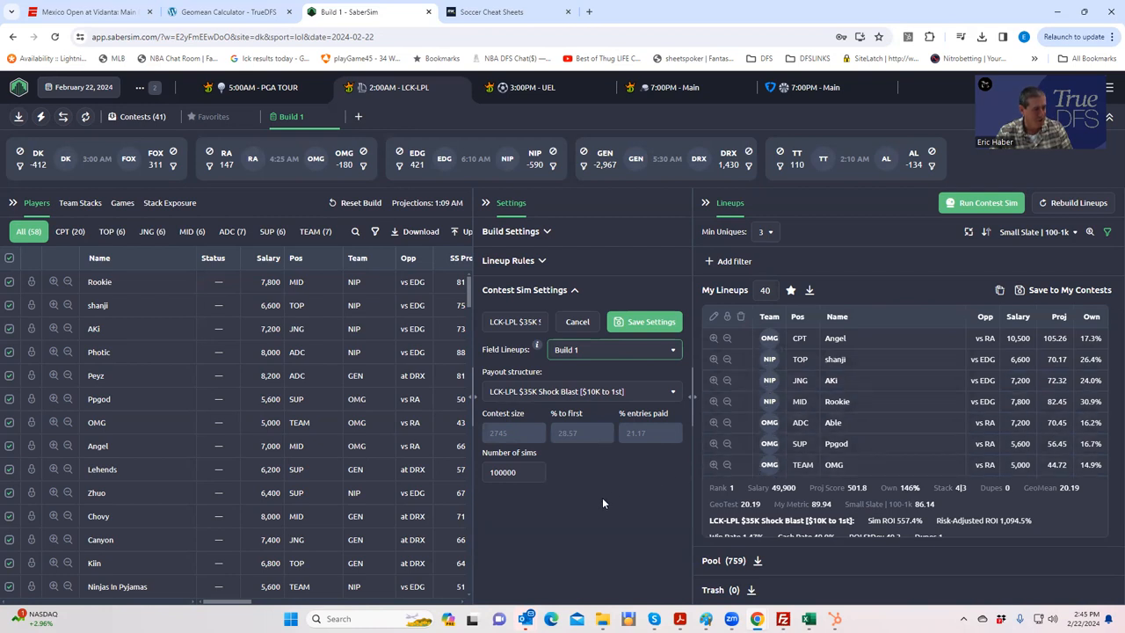
mouse_move(517, 435)
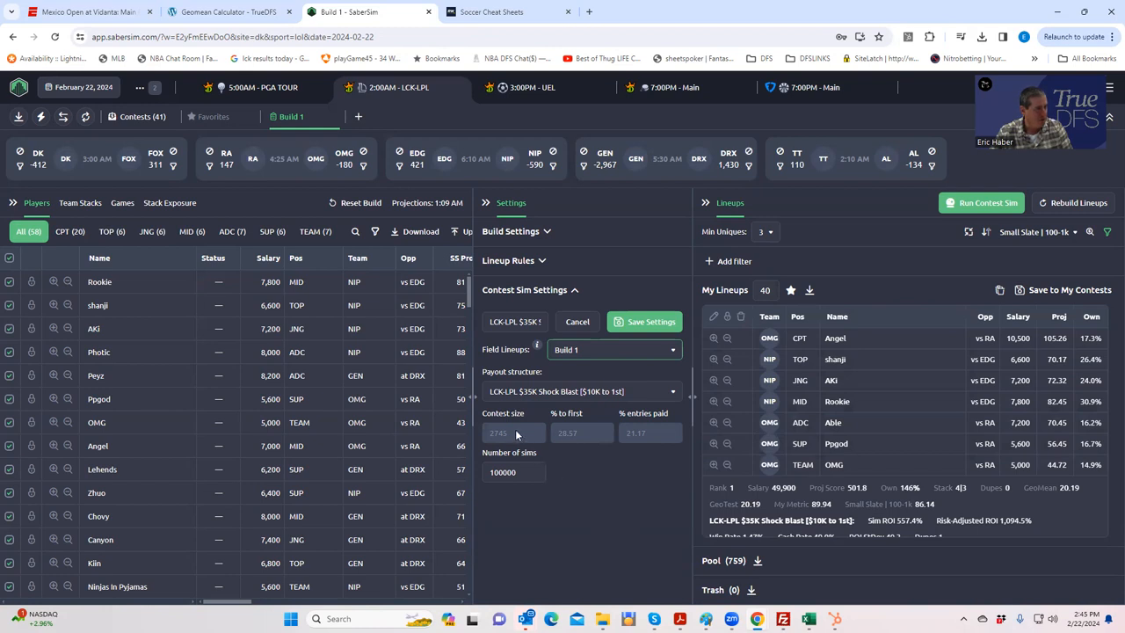
mouse_move(734, 343)
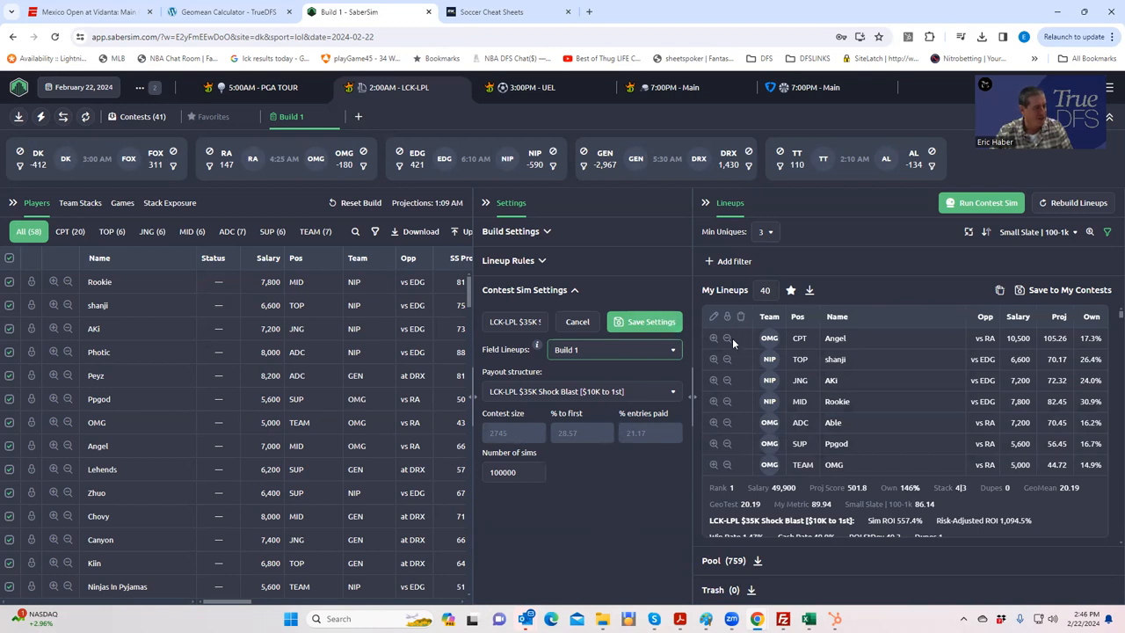
Step: Enter 7, 2745 contest entries and dupes threshold 1, yielding a 0.32 geomean
click(229, 11)
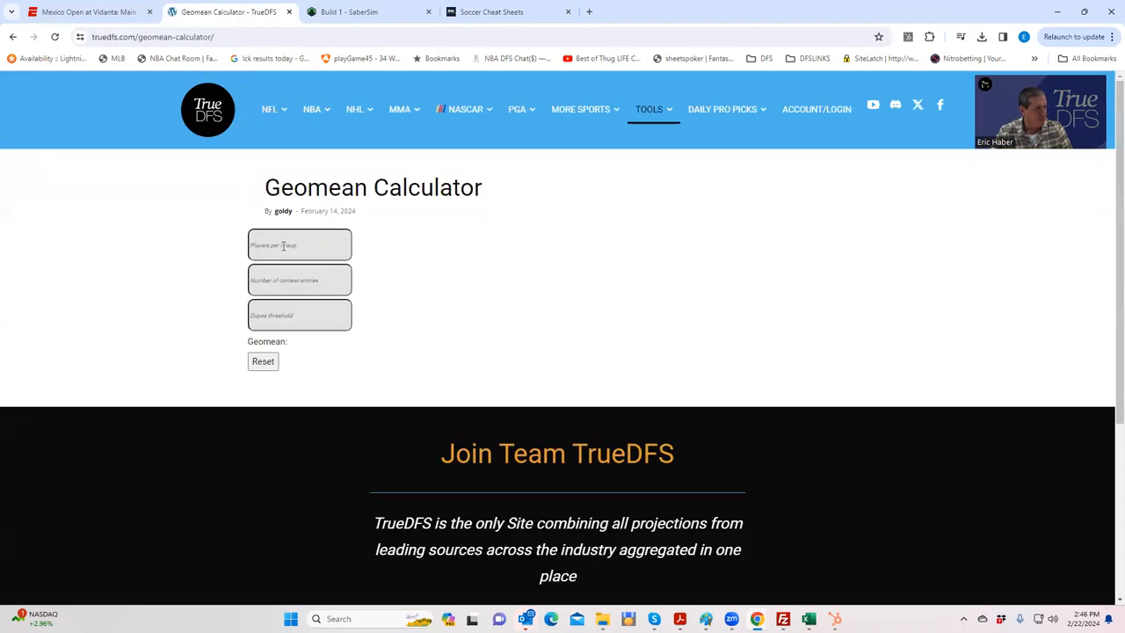
text(78)
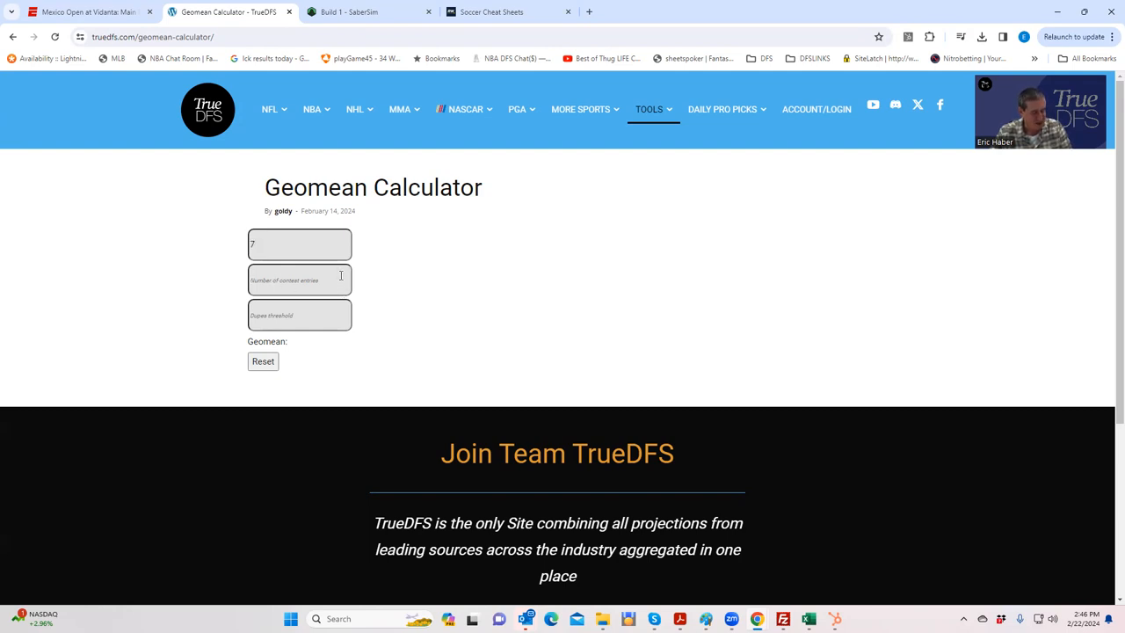
text(2745)
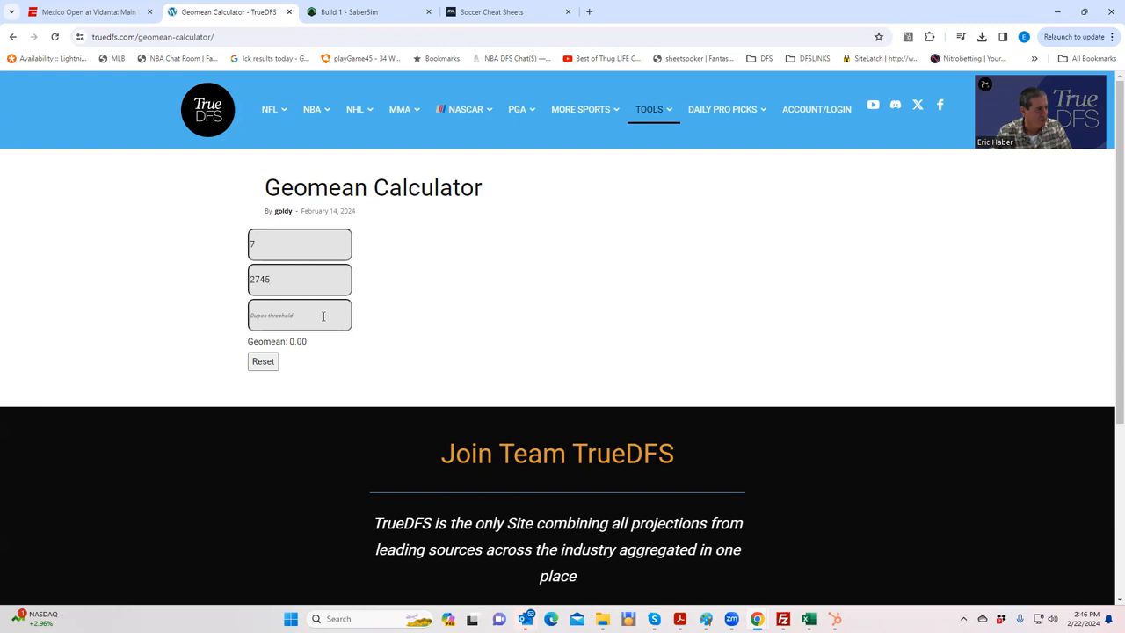
text(1)
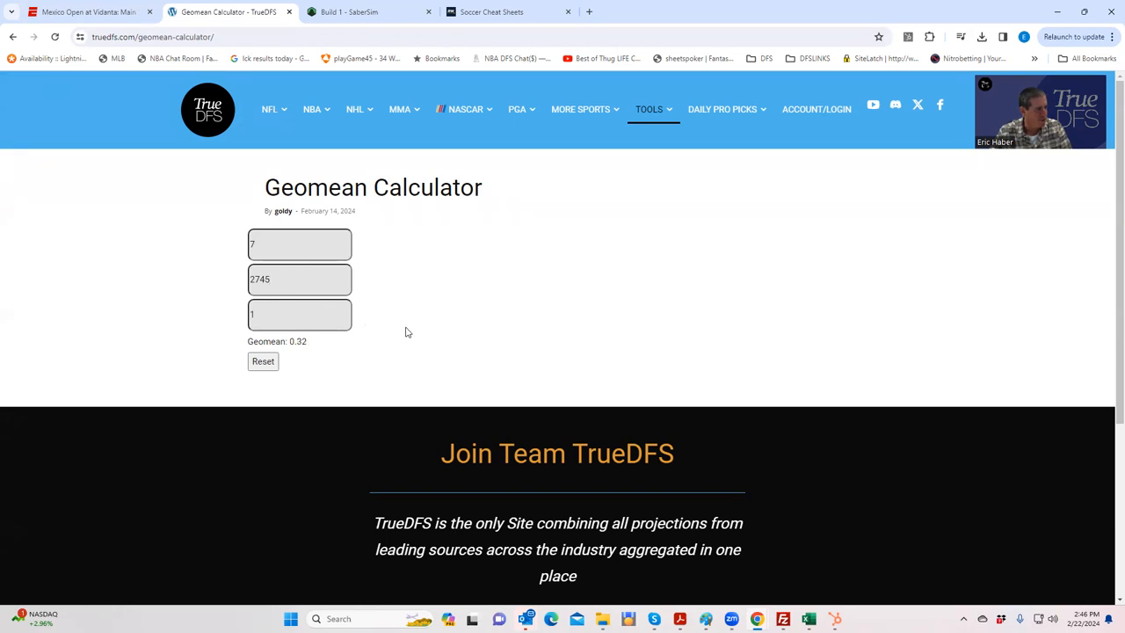
mouse_move(383, 326)
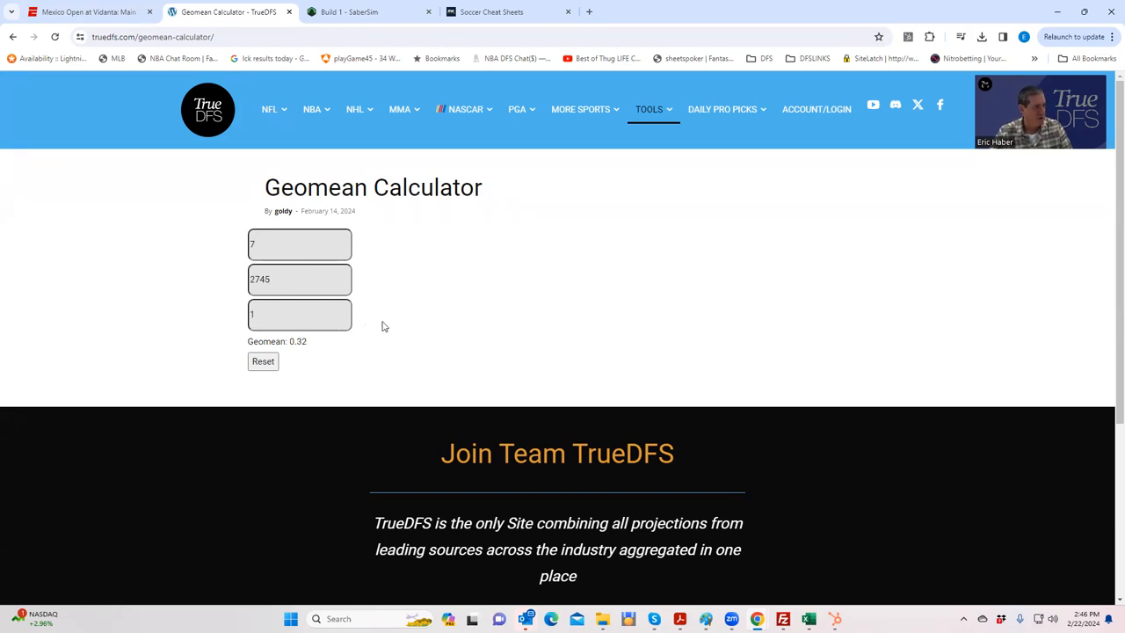
mouse_move(263, 362)
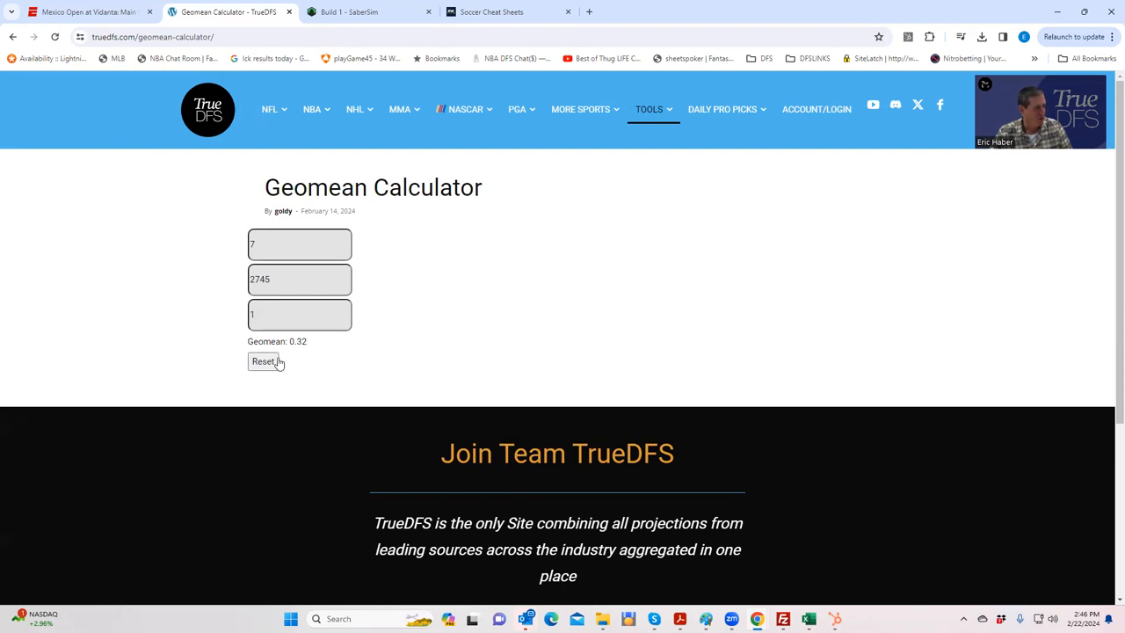
mouse_move(322, 343)
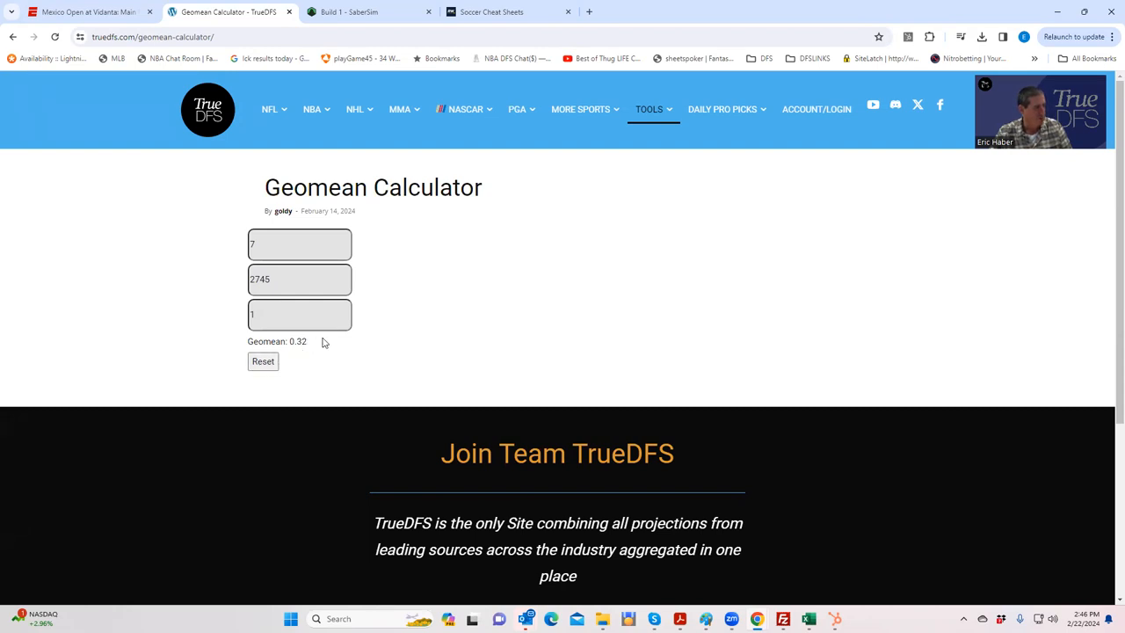
mouse_move(315, 348)
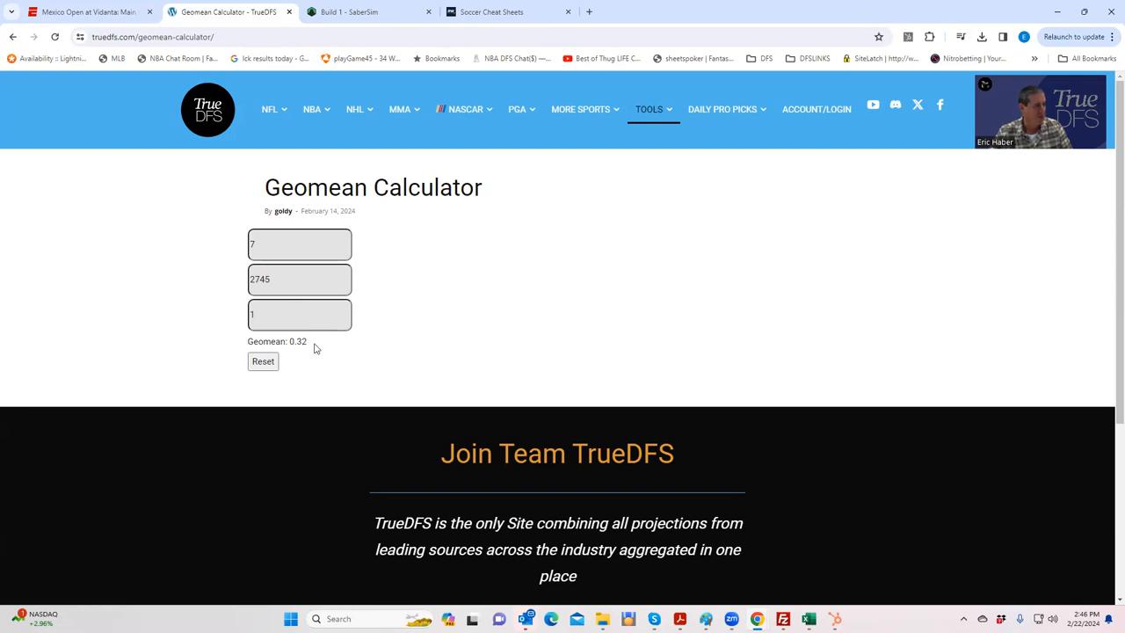
click(518, 109)
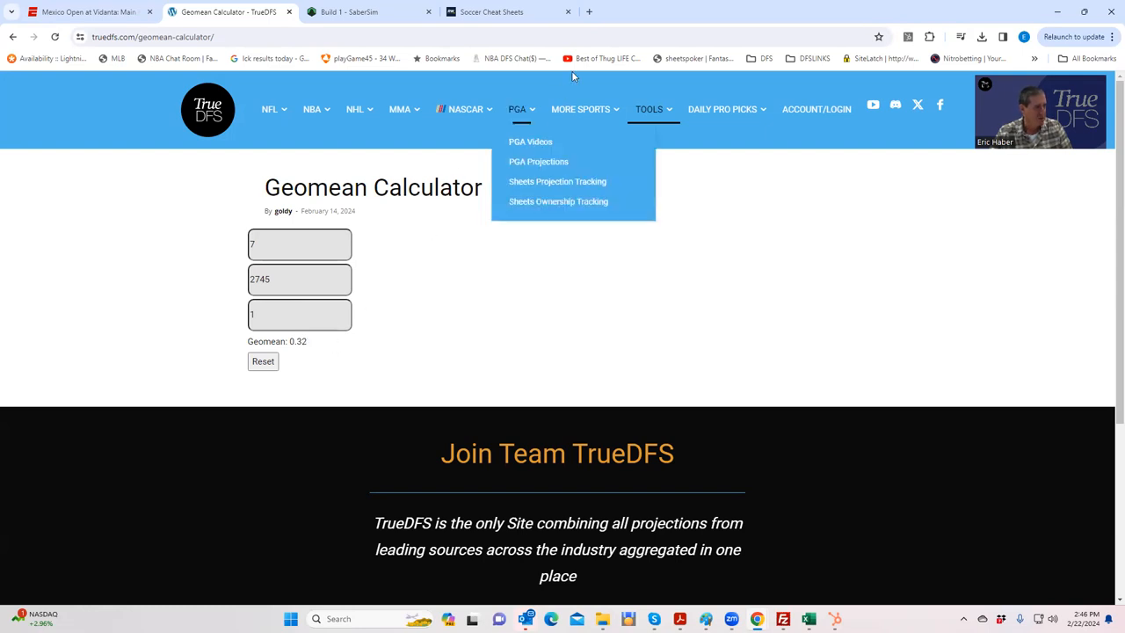
Step: Save a GeoMean less than 32 filter on Build 1's lineup pool
click(365, 11)
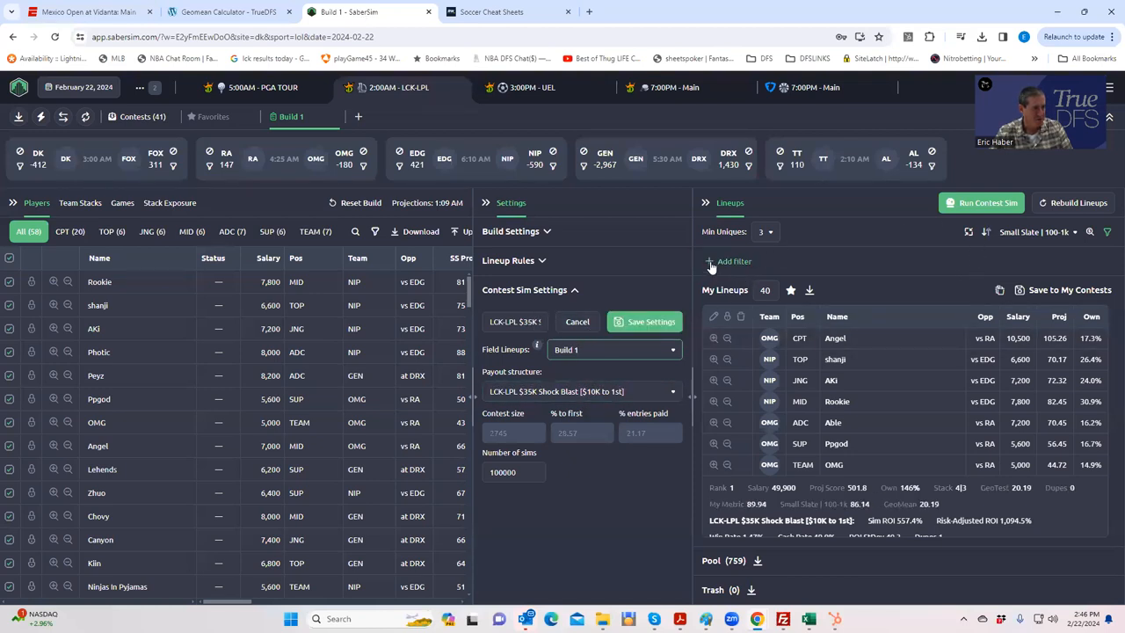
click(735, 262)
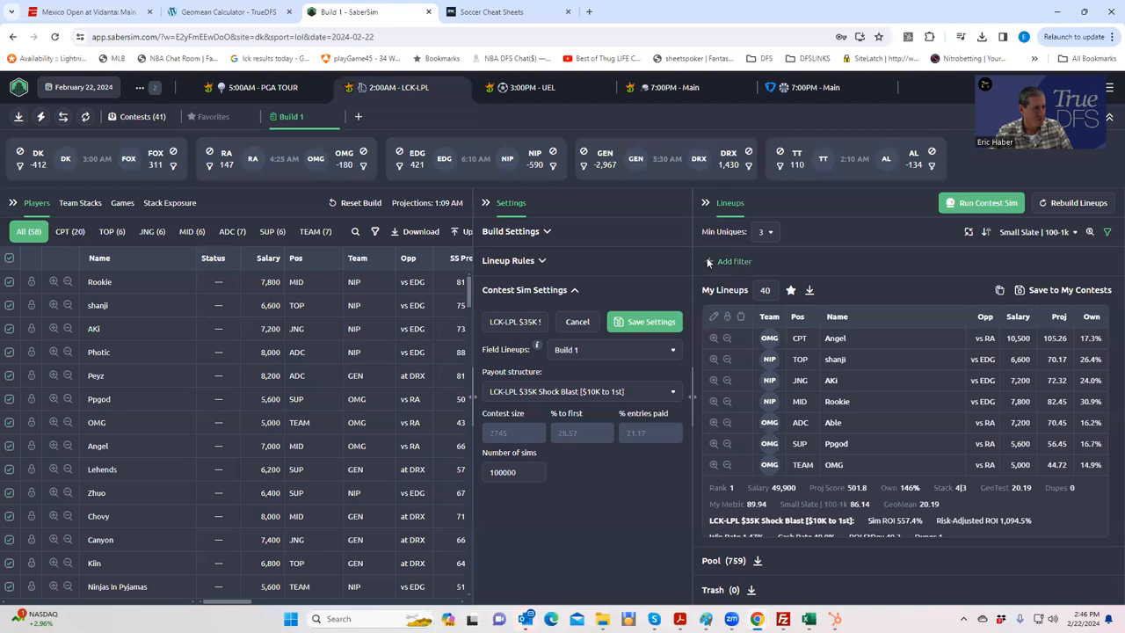
click(734, 261)
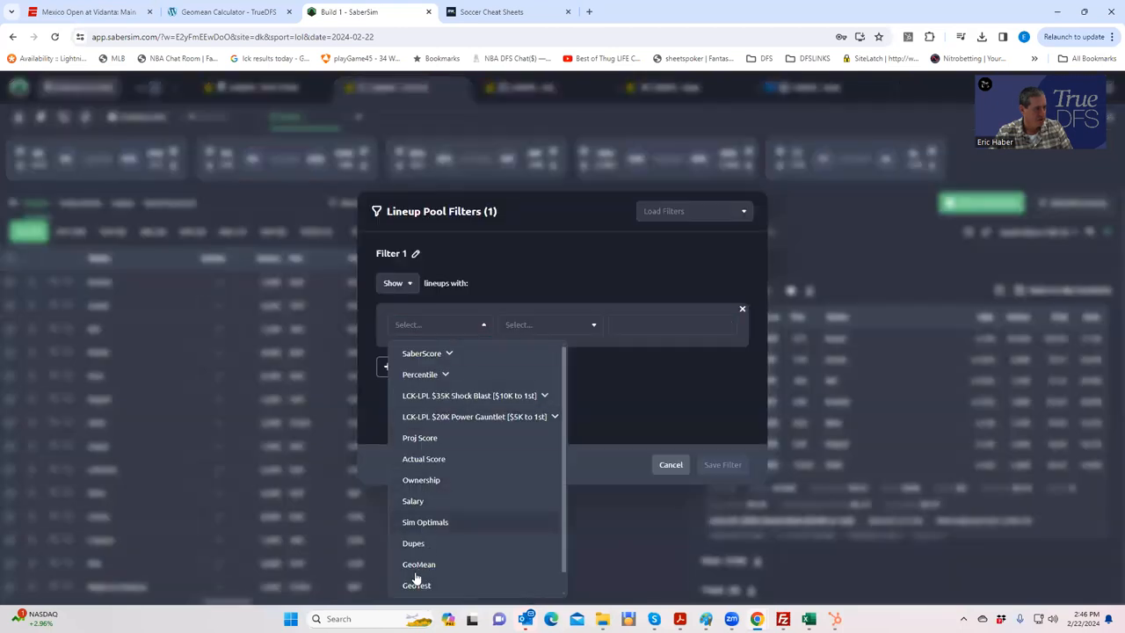
click(418, 564)
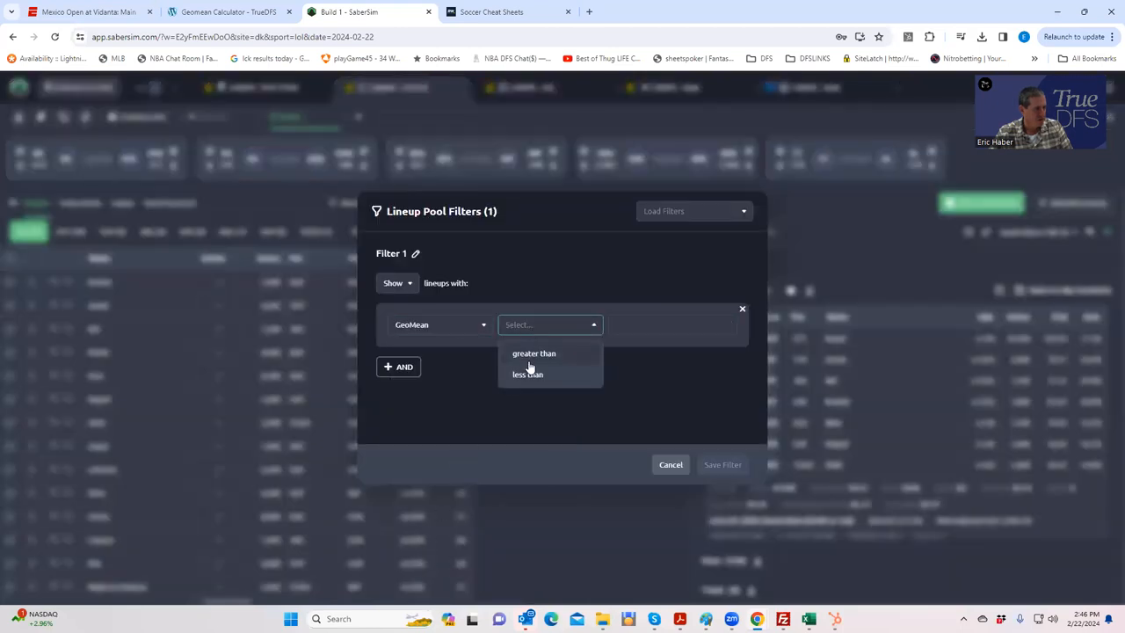
click(527, 374)
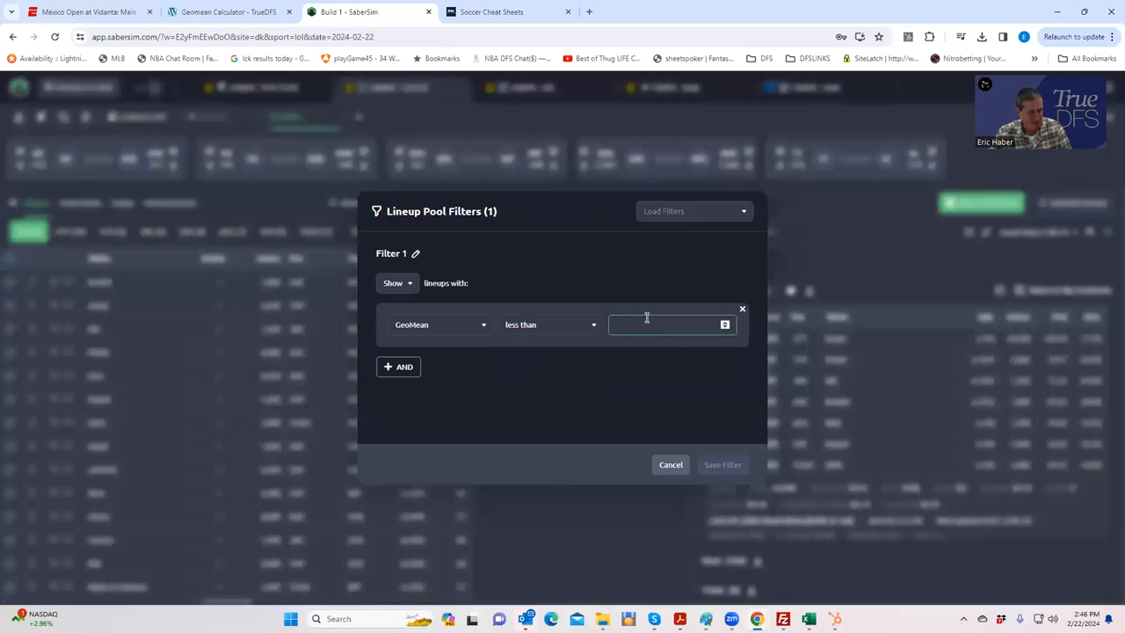
text(32)
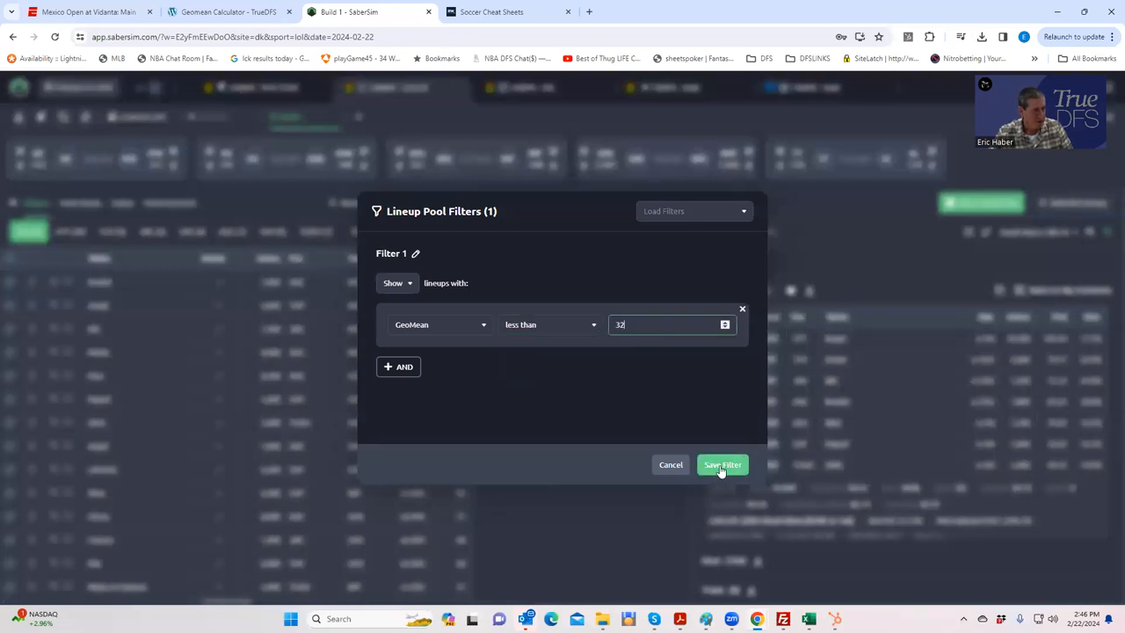
click(722, 464)
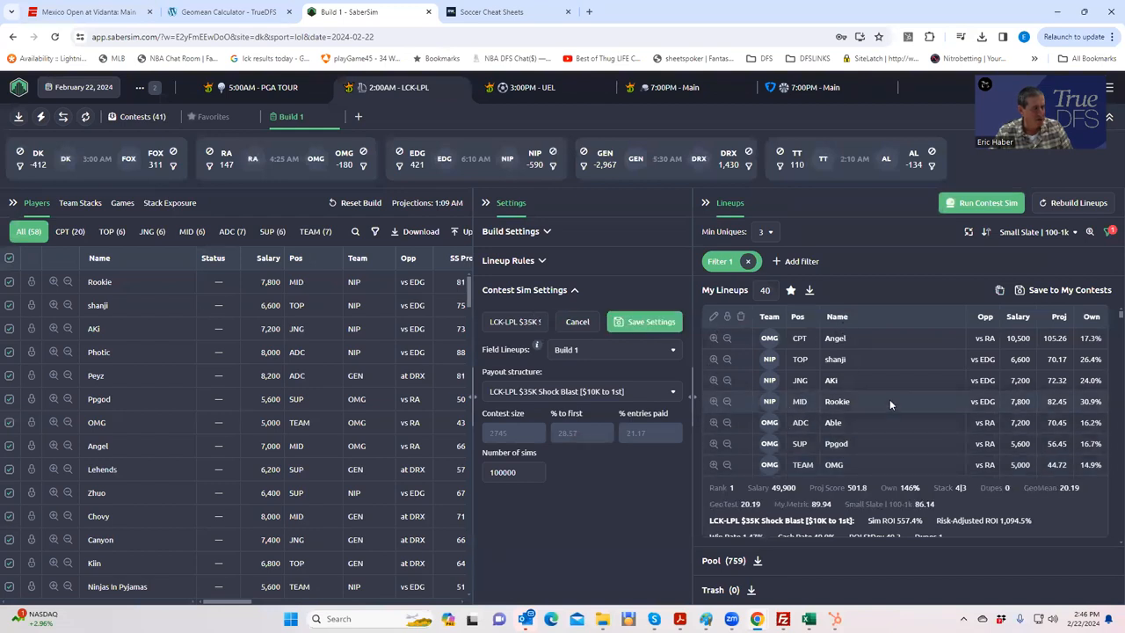
mouse_move(1044, 455)
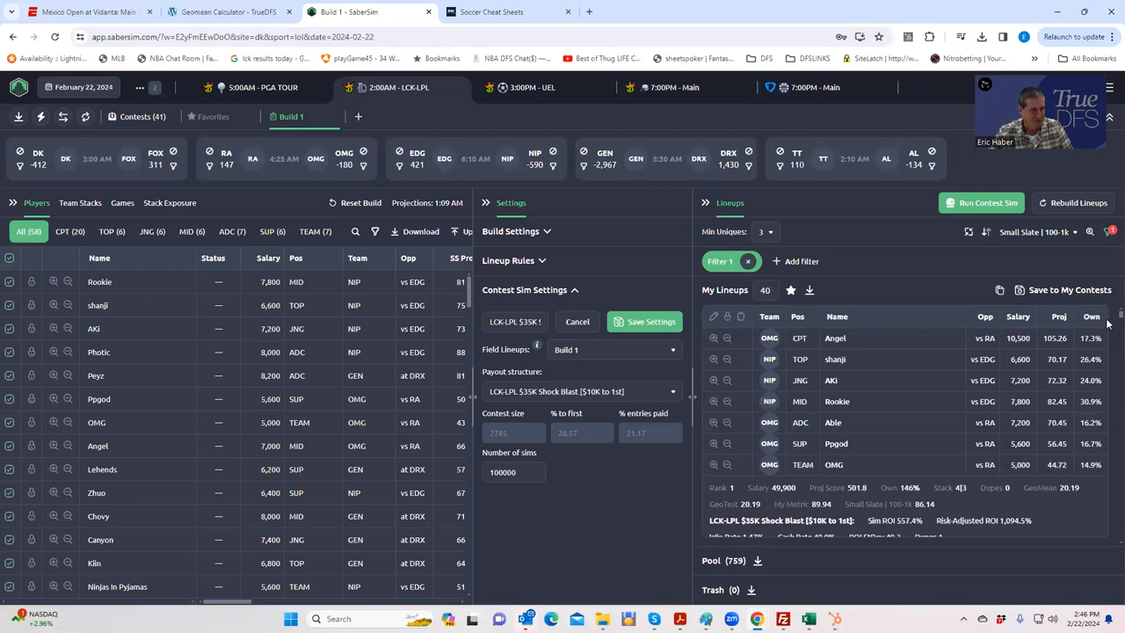
scroll(down, 3)
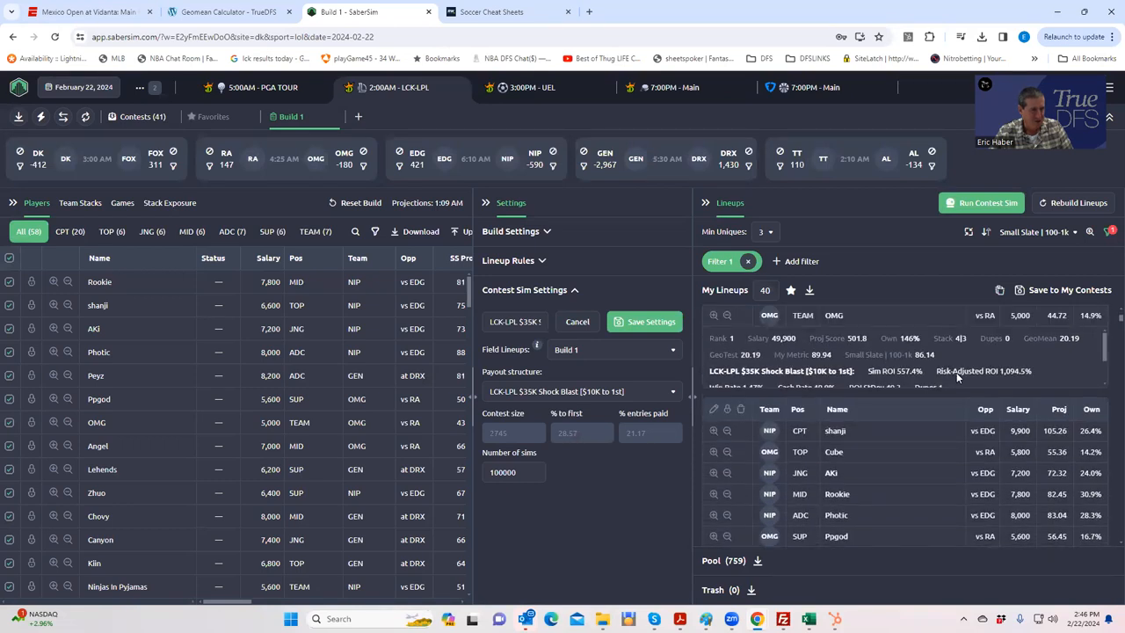
scroll(down, 3)
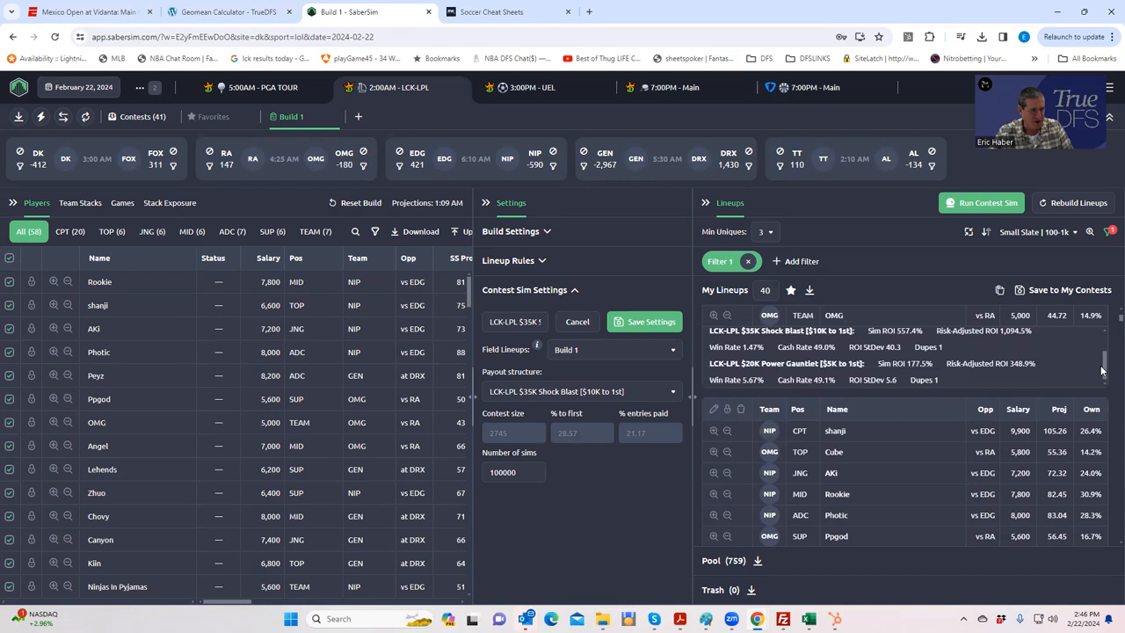
scroll(up, 3)
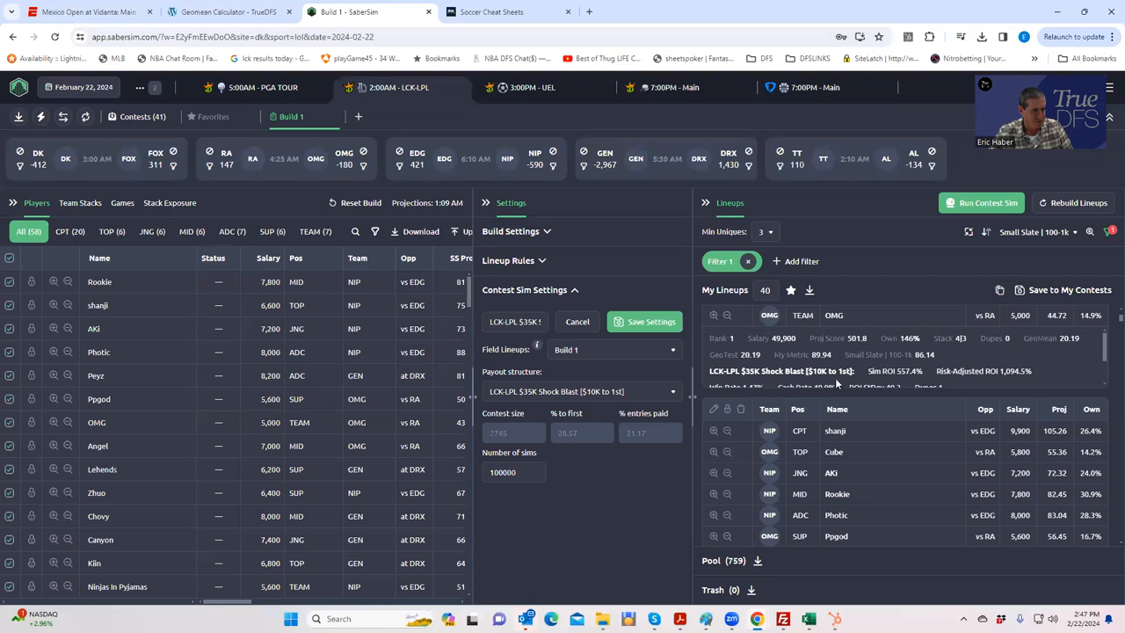
mouse_move(1106, 351)
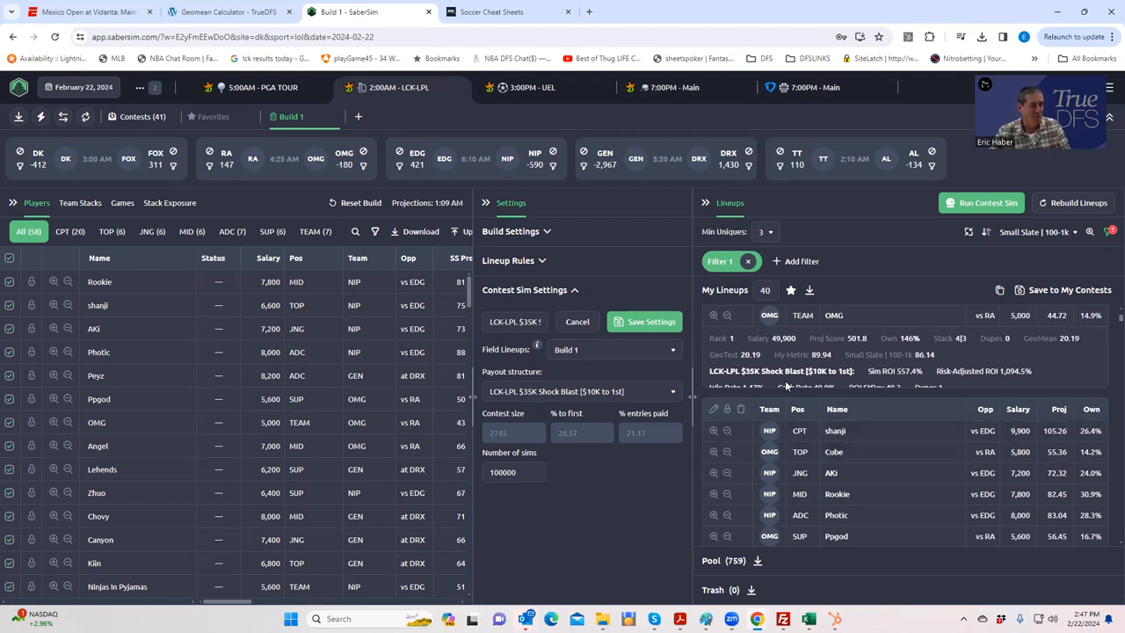
mouse_move(758, 341)
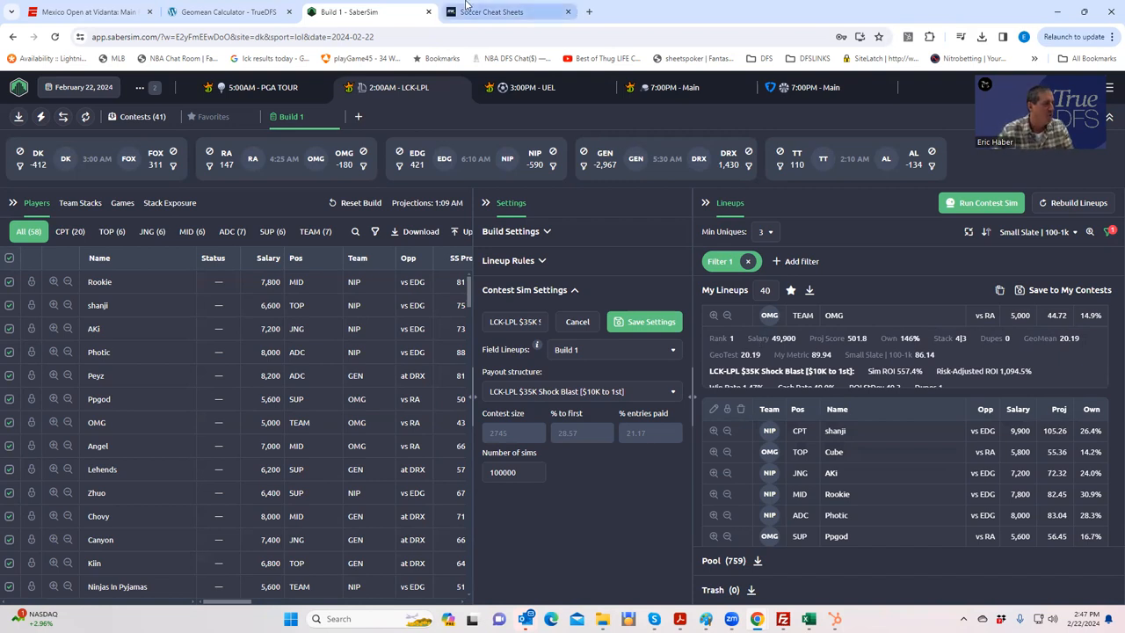
Step: Return to the Geomean Calculator tab showing the 0.32 geomean result
click(228, 12)
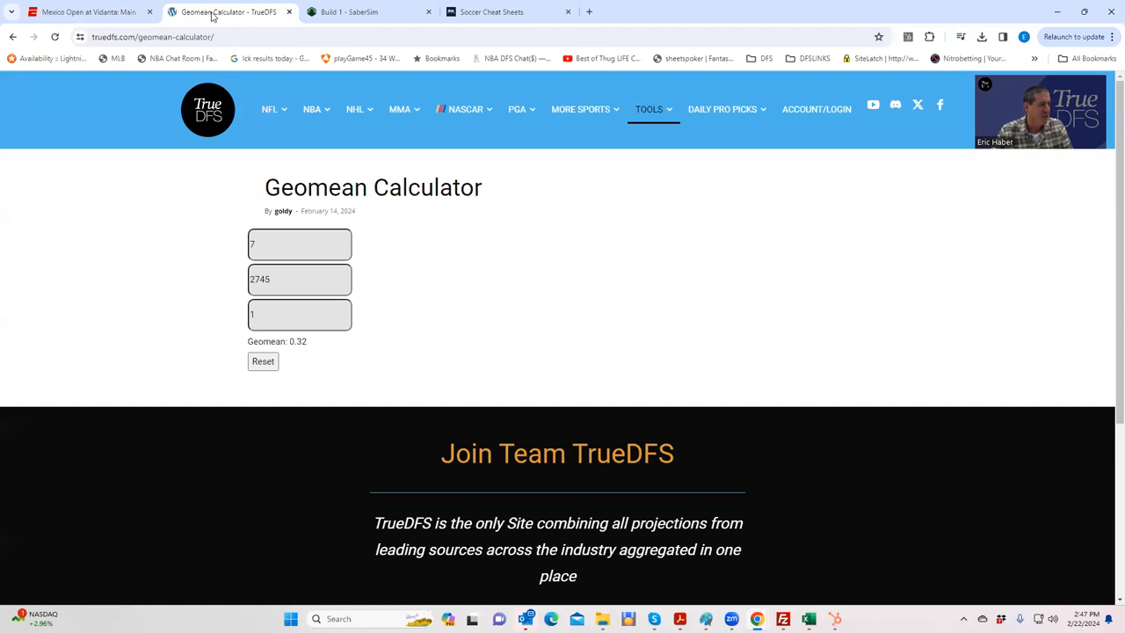
mouse_move(225, 81)
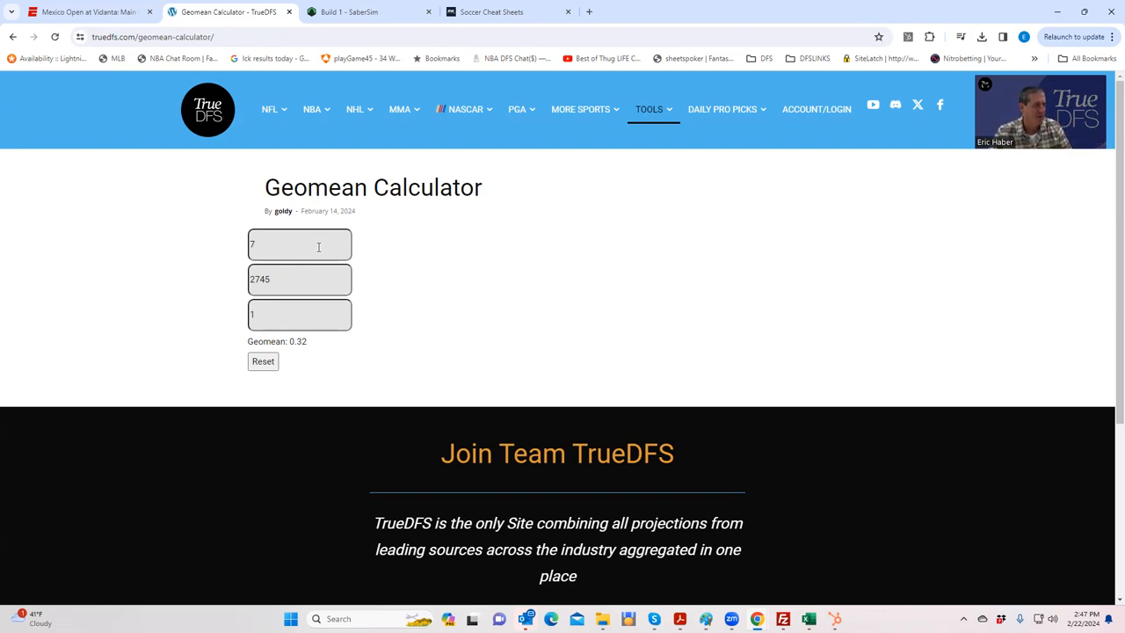
mouse_move(182, 260)
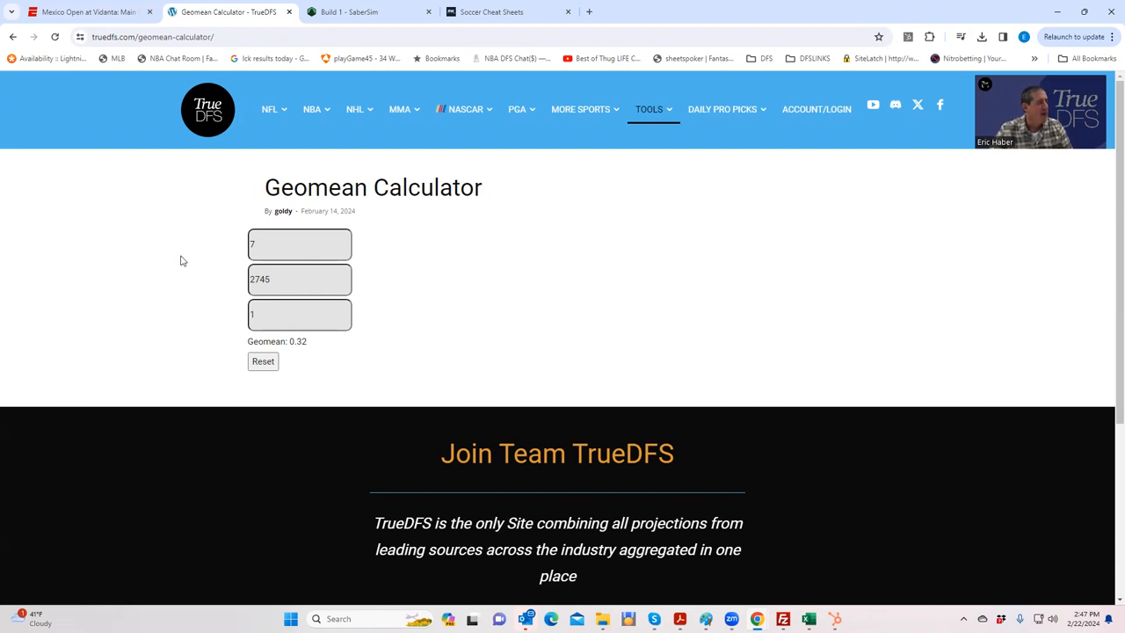
mouse_move(901, 71)
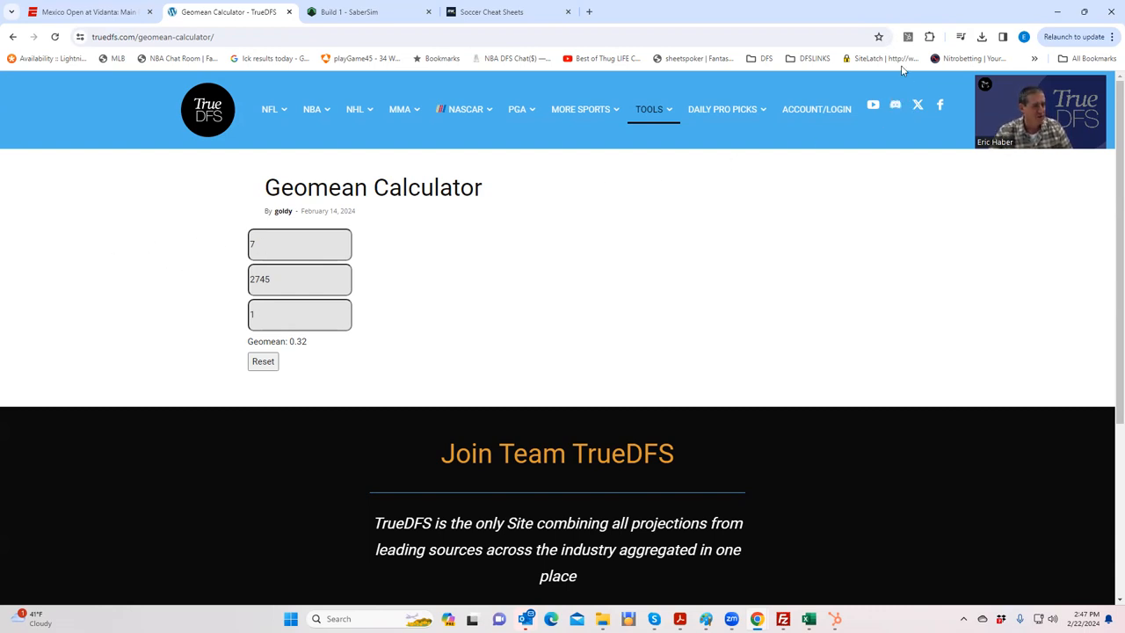